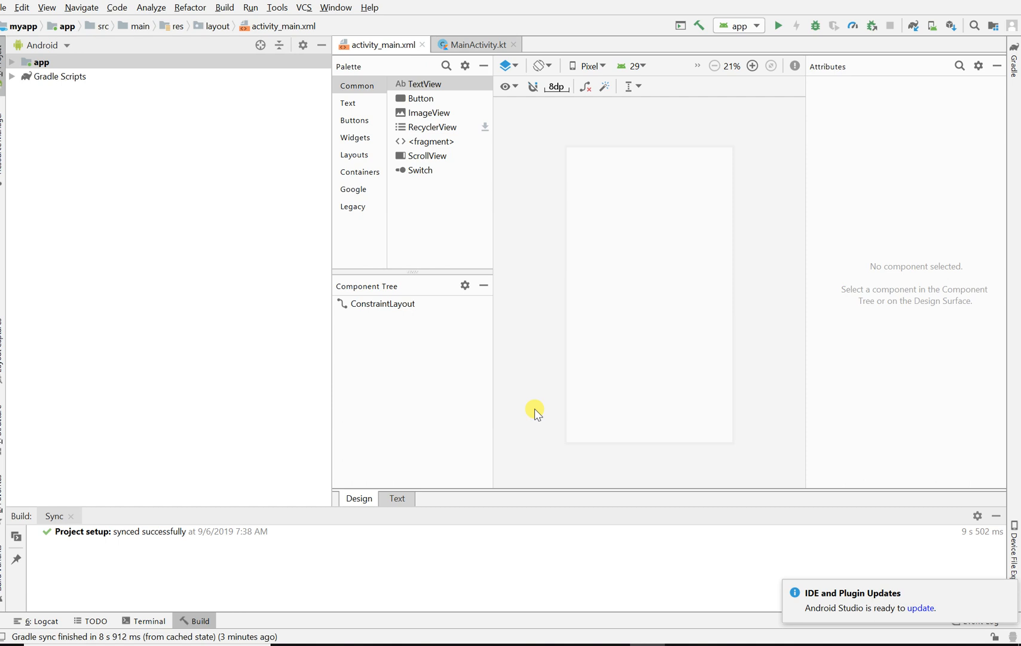
mouse_move(601, 315)
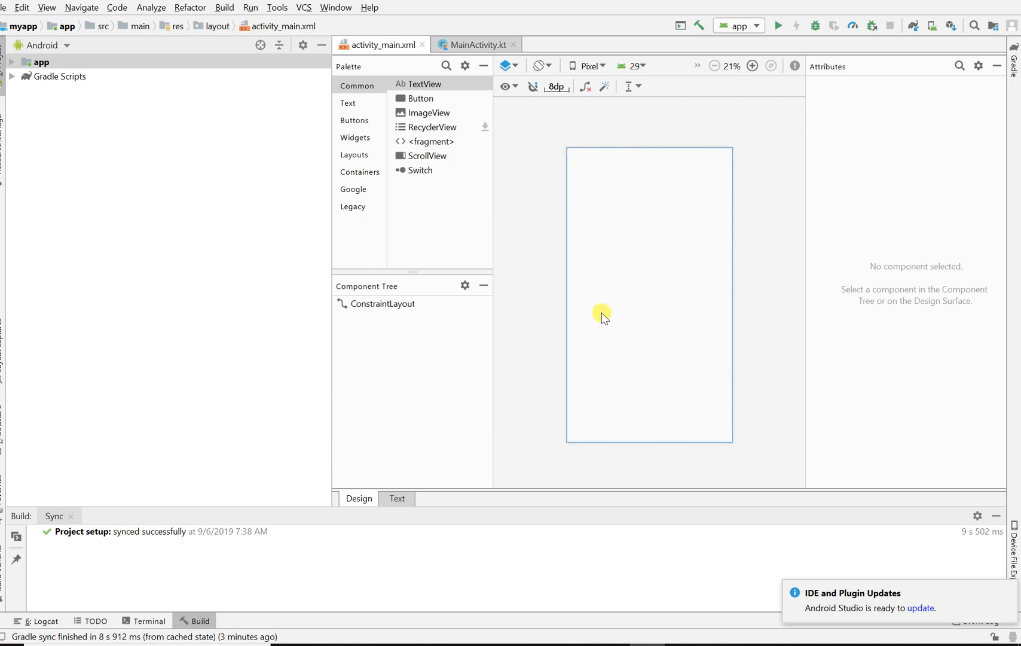
mouse_move(601, 317)
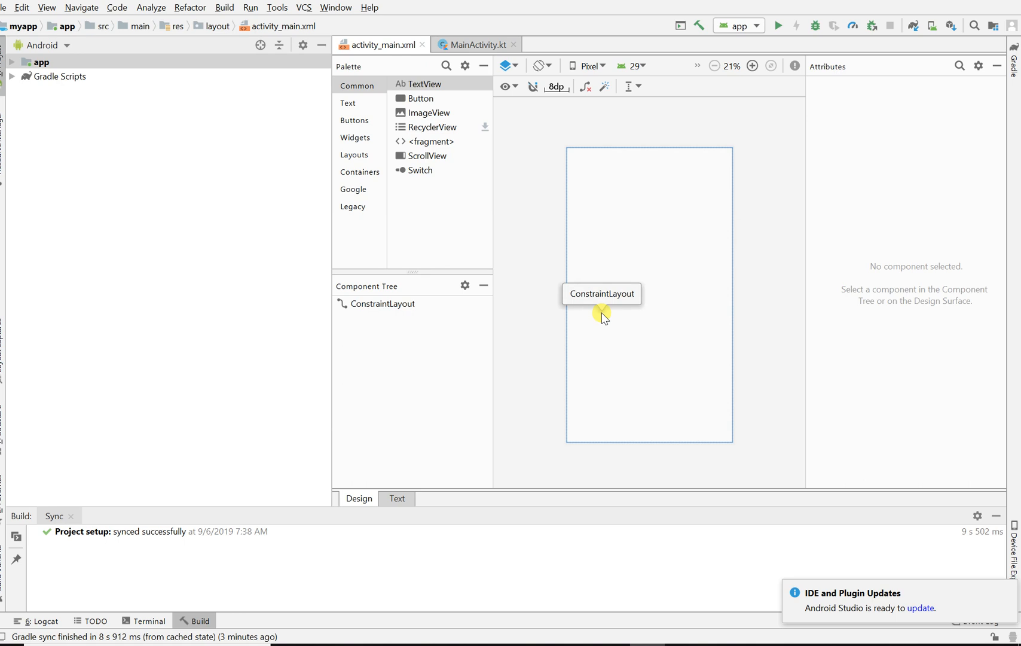
mouse_move(602, 313)
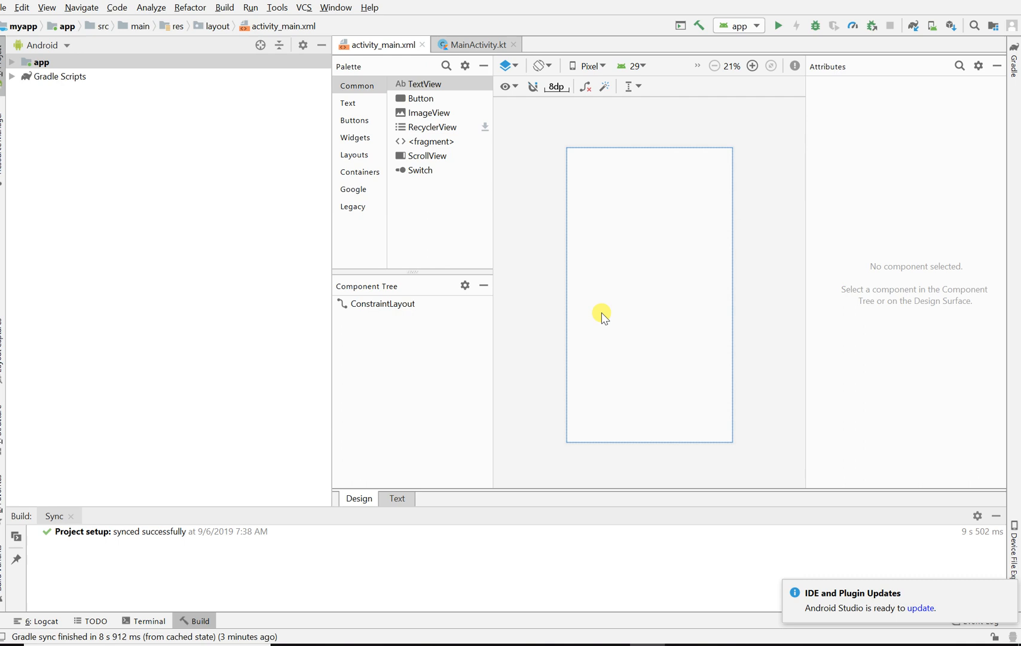
mouse_move(641, 267)
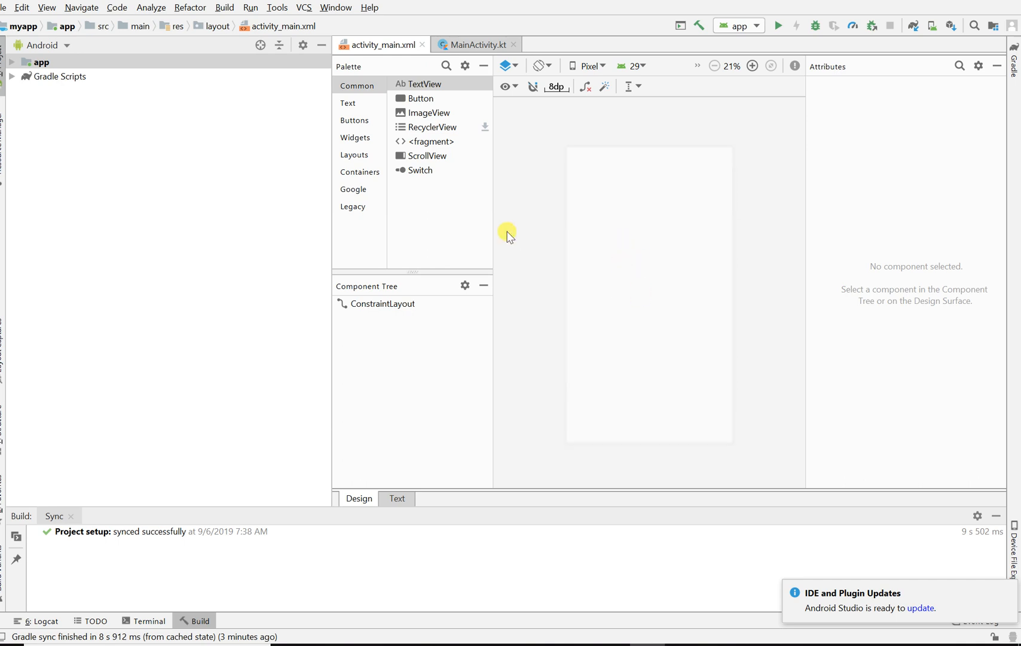
mouse_move(509, 234)
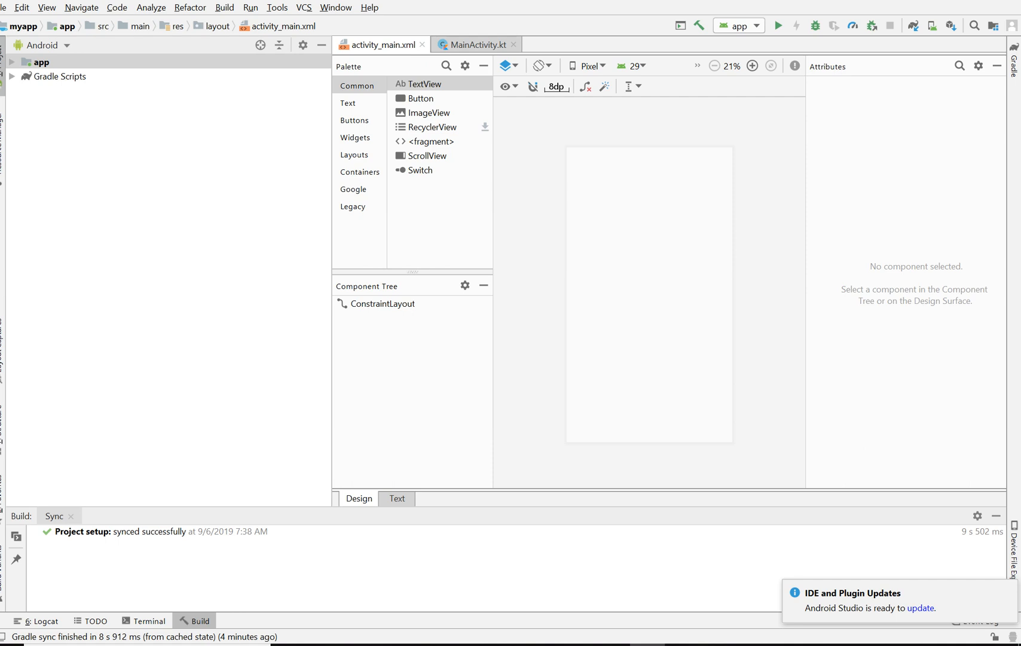
- Delete the leftover Runnable and Handler lines from onCreate and return to activity_main.xml
left_click(6, 7)
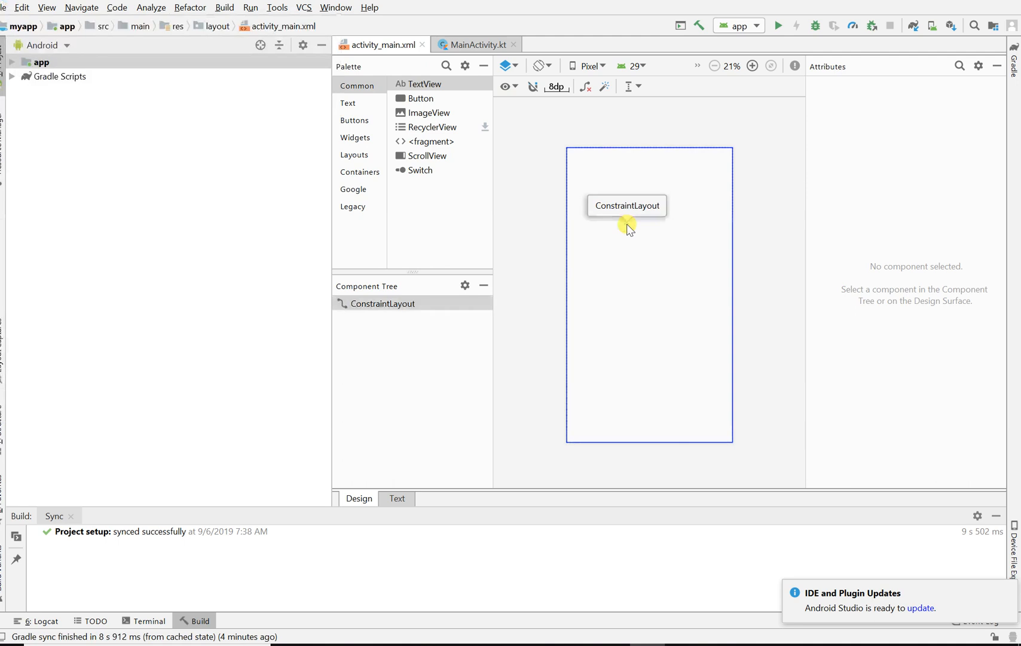
left_click(480, 44)
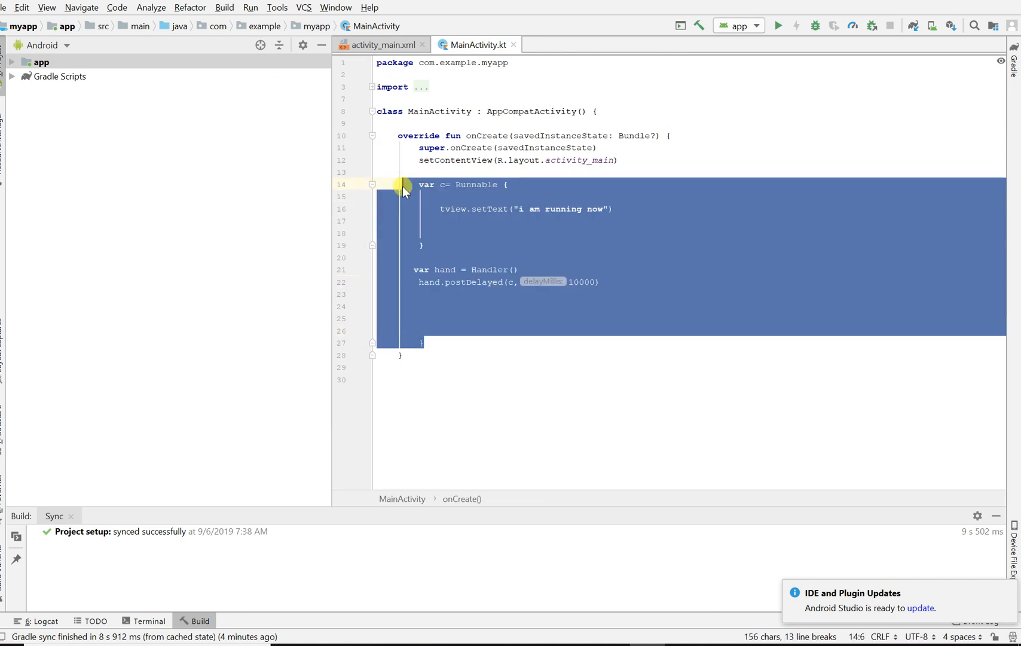
key("Delete")
type("}")
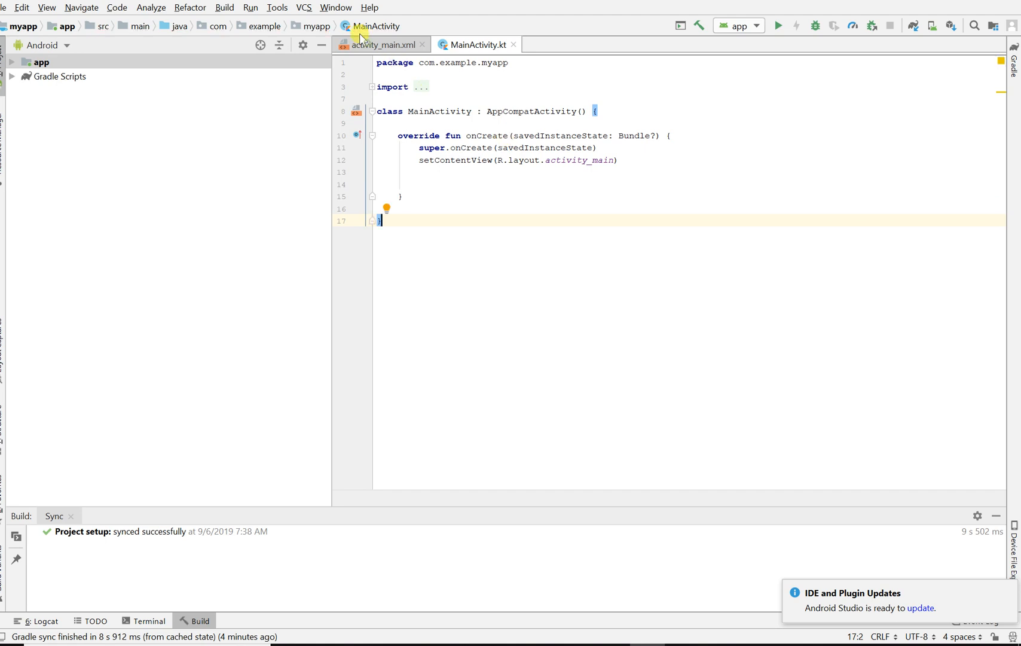
left_click(381, 44)
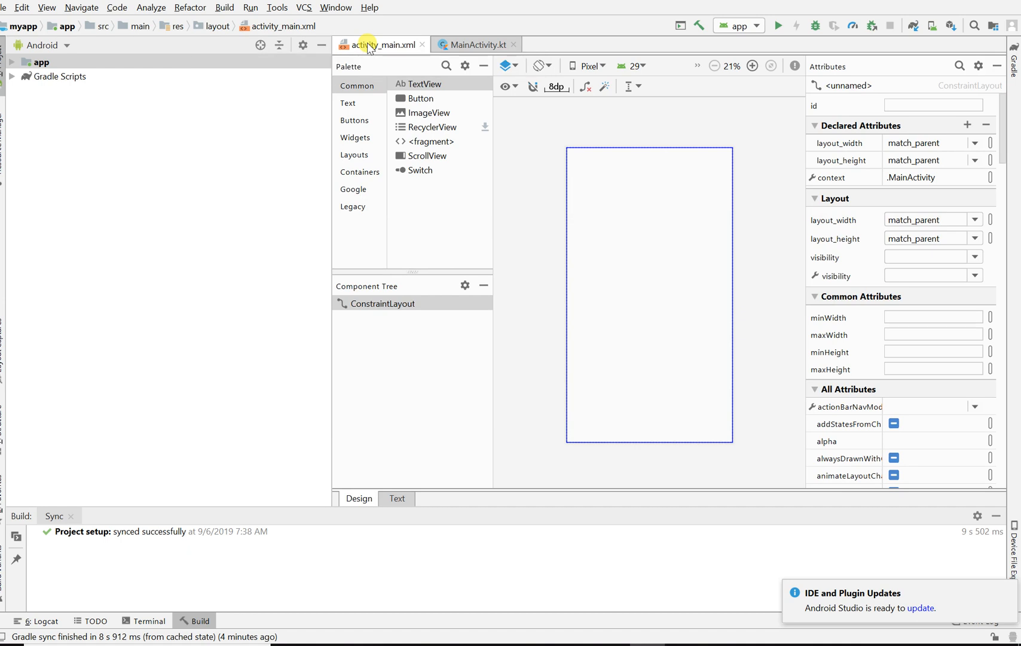
mouse_move(422, 84)
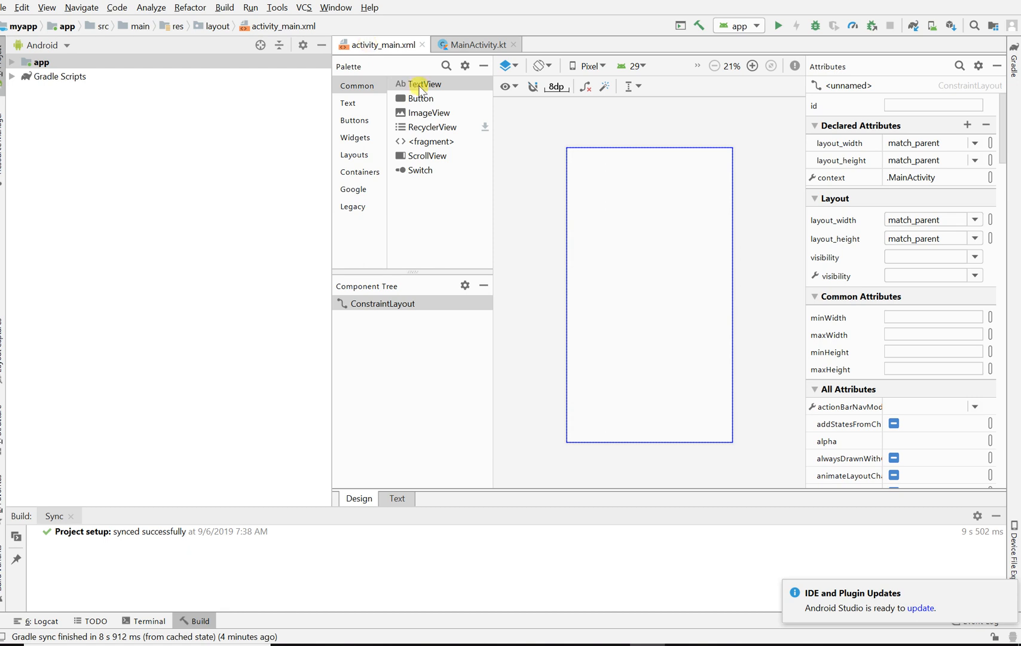
mouse_move(420, 98)
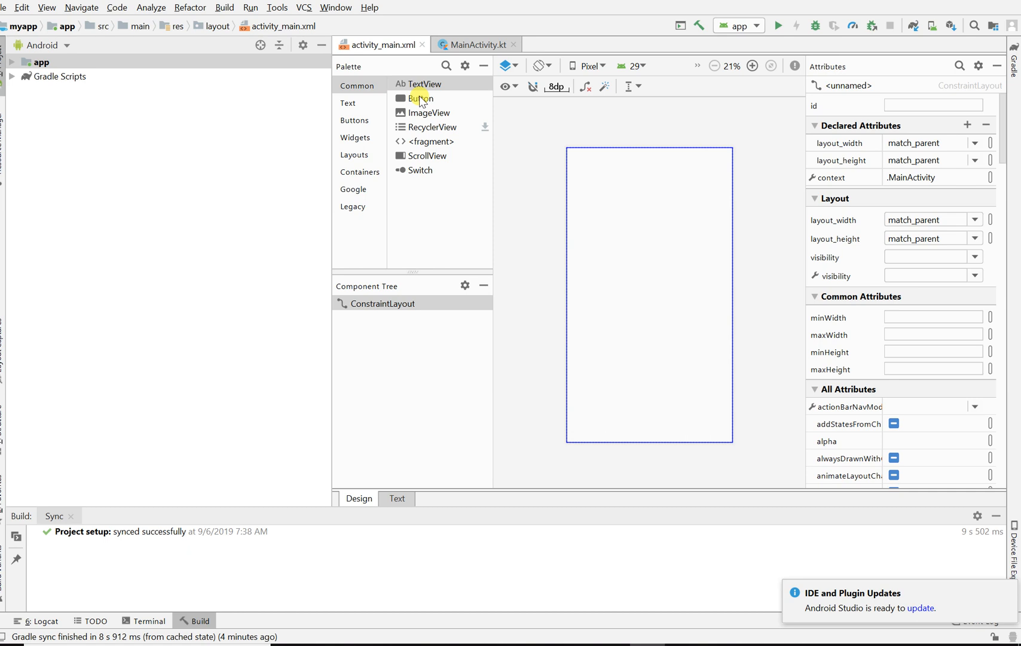
- Place a Button on the design surface and constrain it to the parent edges with 8dp margins
left_click(420, 98)
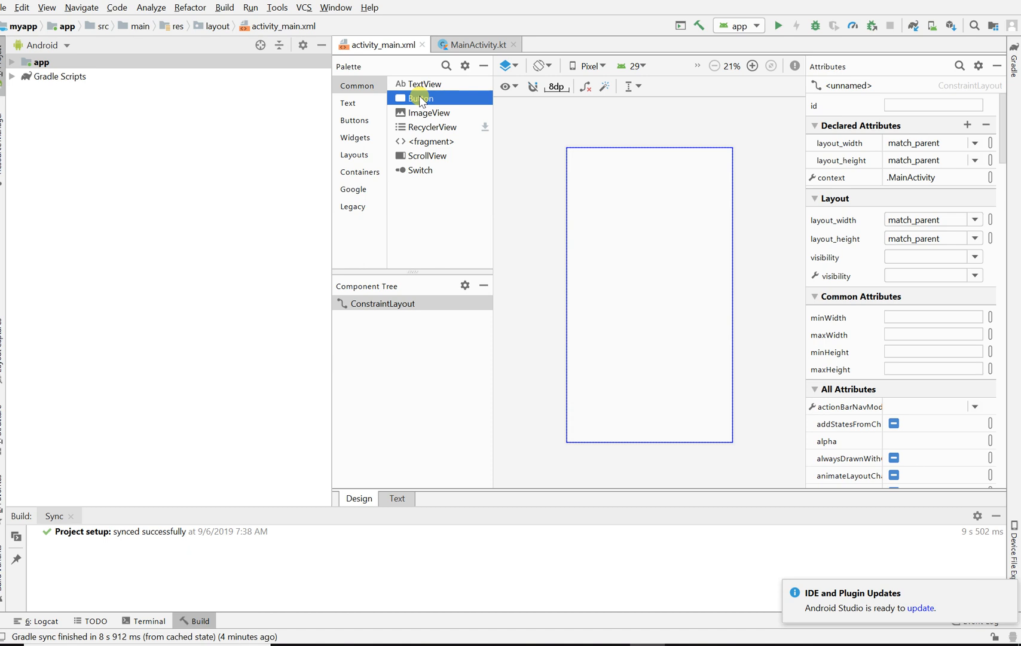
mouse_move(558, 193)
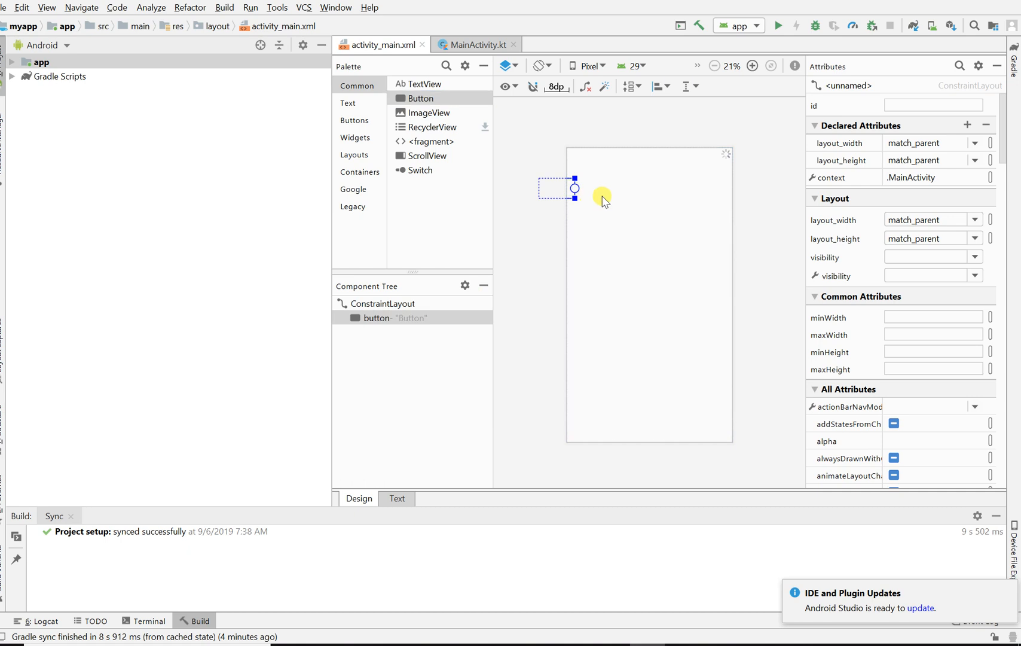
left_click(557, 188)
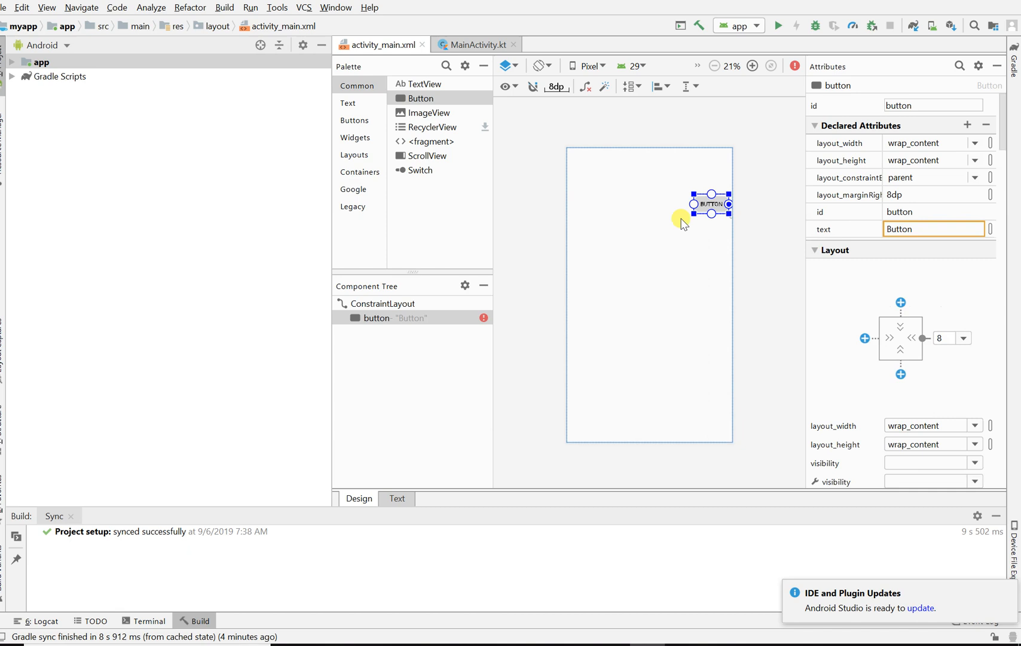
left_click(753, 66)
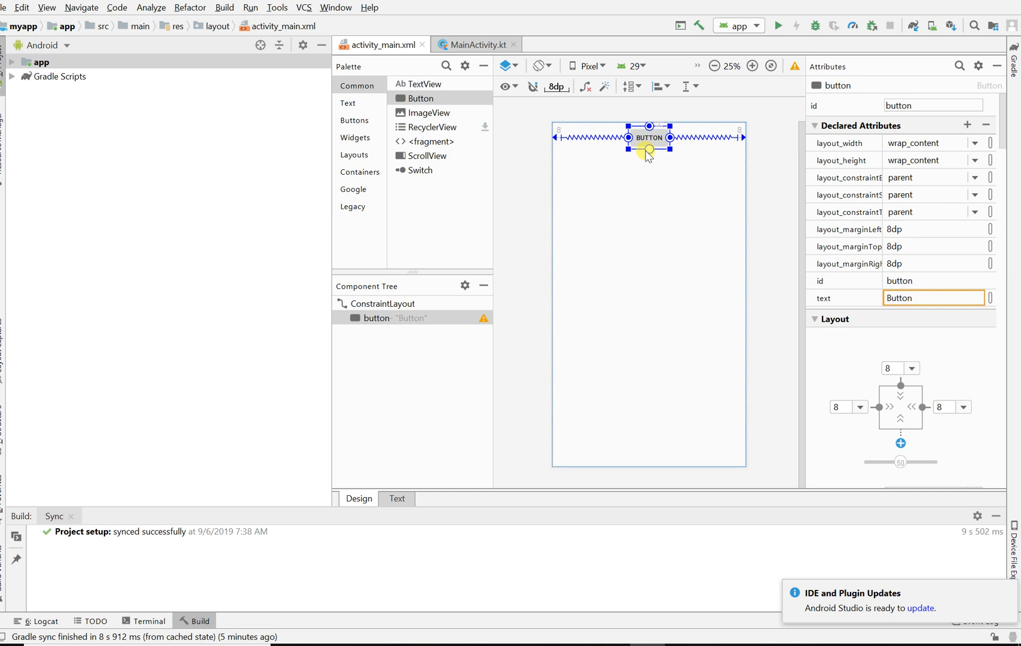
mouse_move(630, 309)
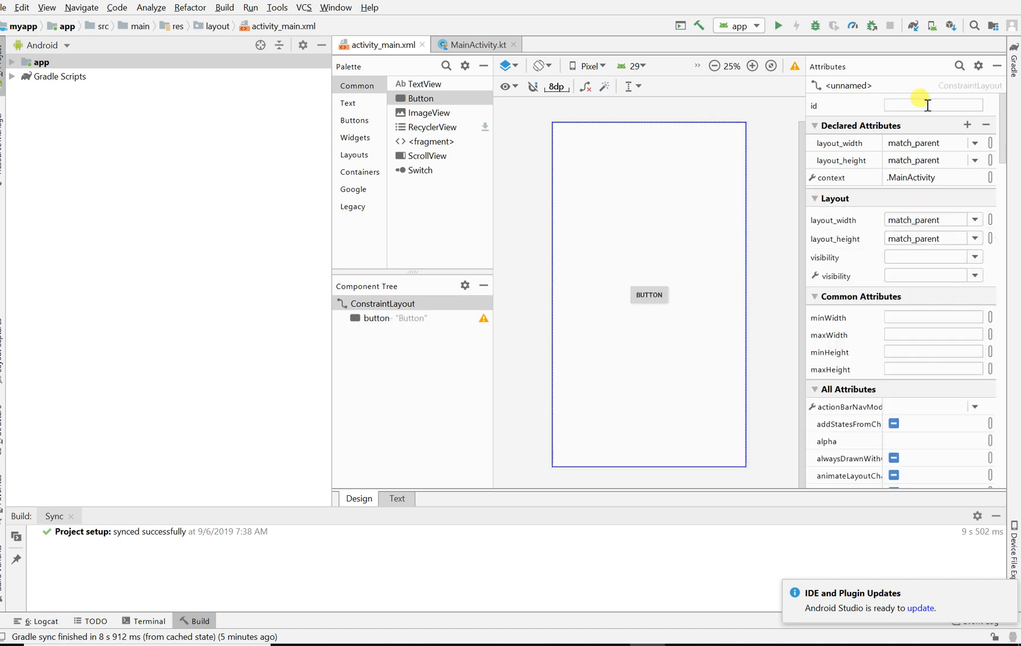
- Rename the button's id to but1 in the Attributes panel
left_click(648, 294)
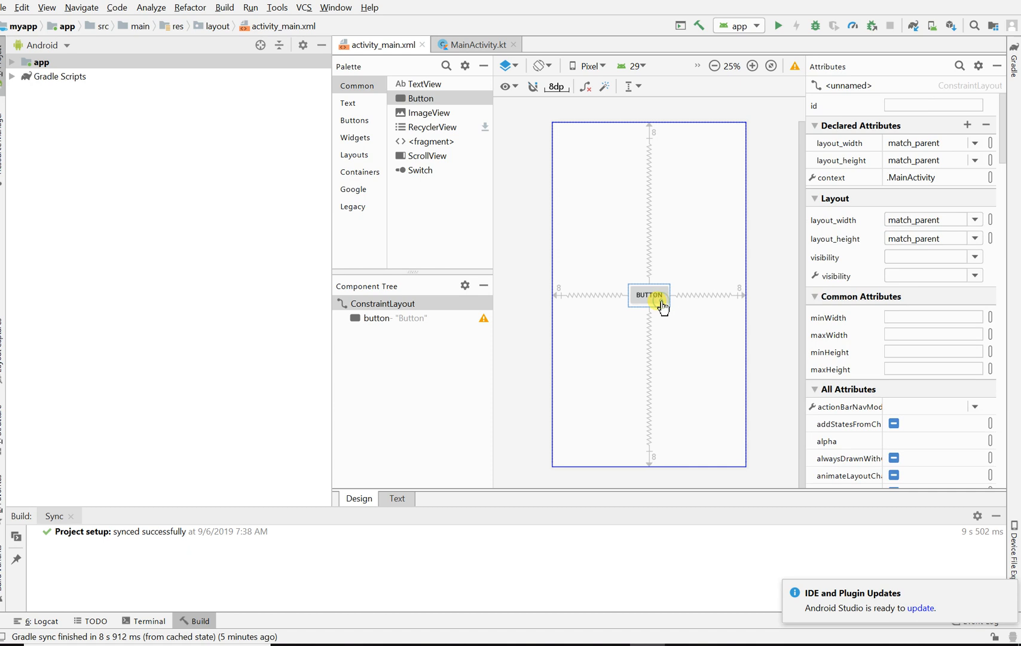
left_click(648, 294)
type("b")
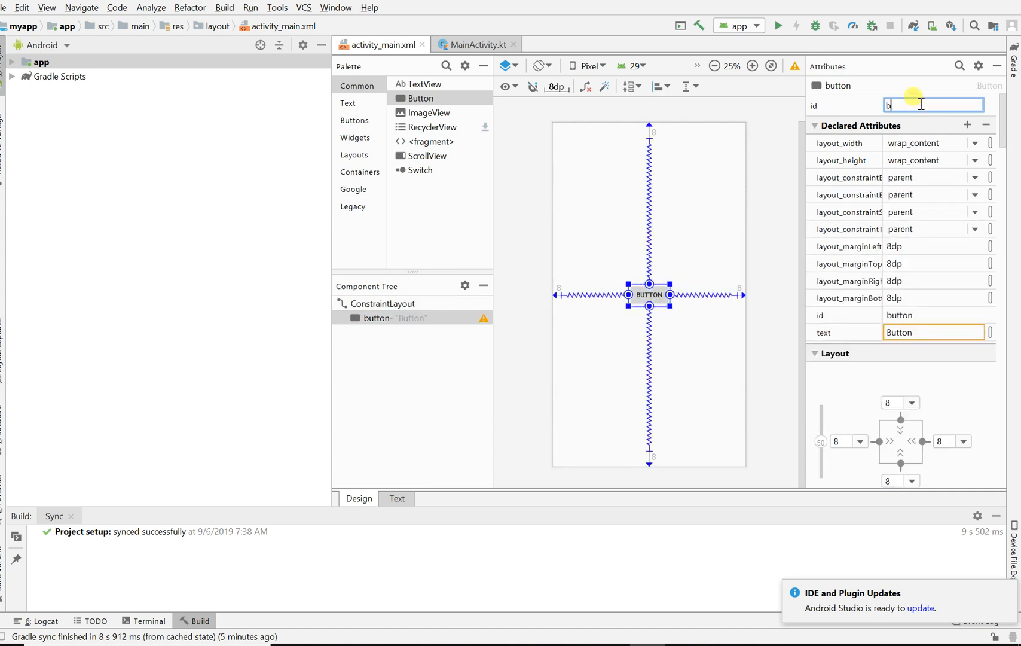
type("ut1")
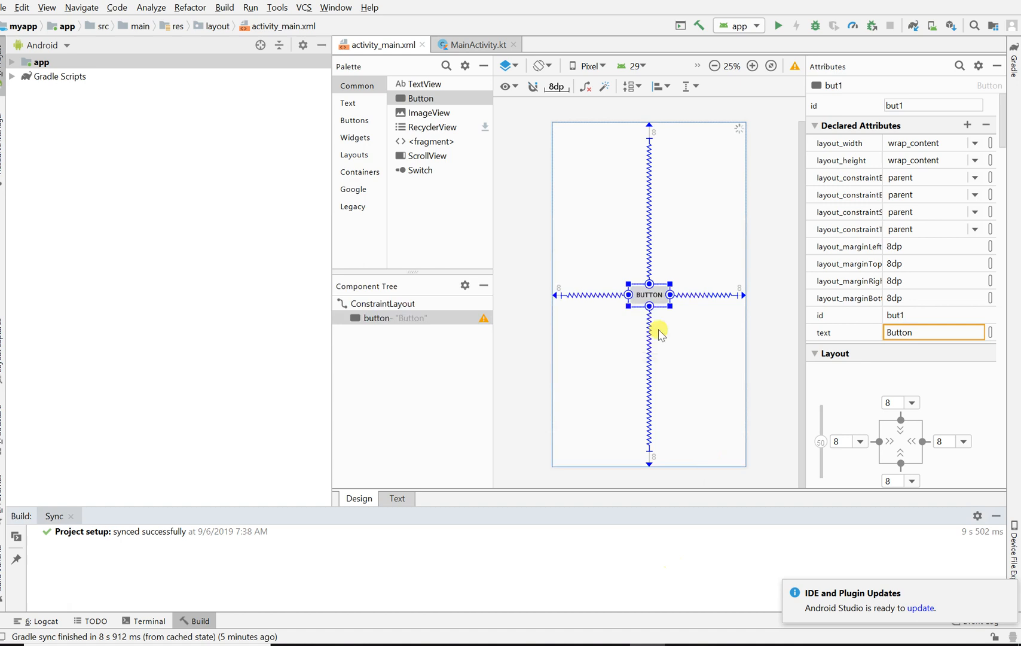
mouse_move(604, 188)
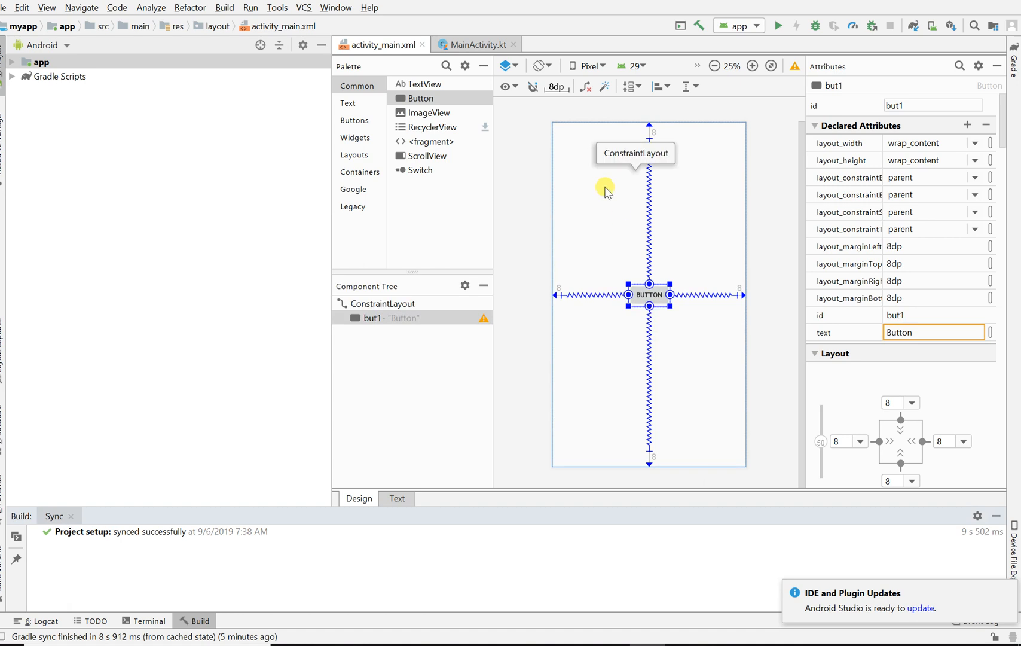
mouse_move(478, 45)
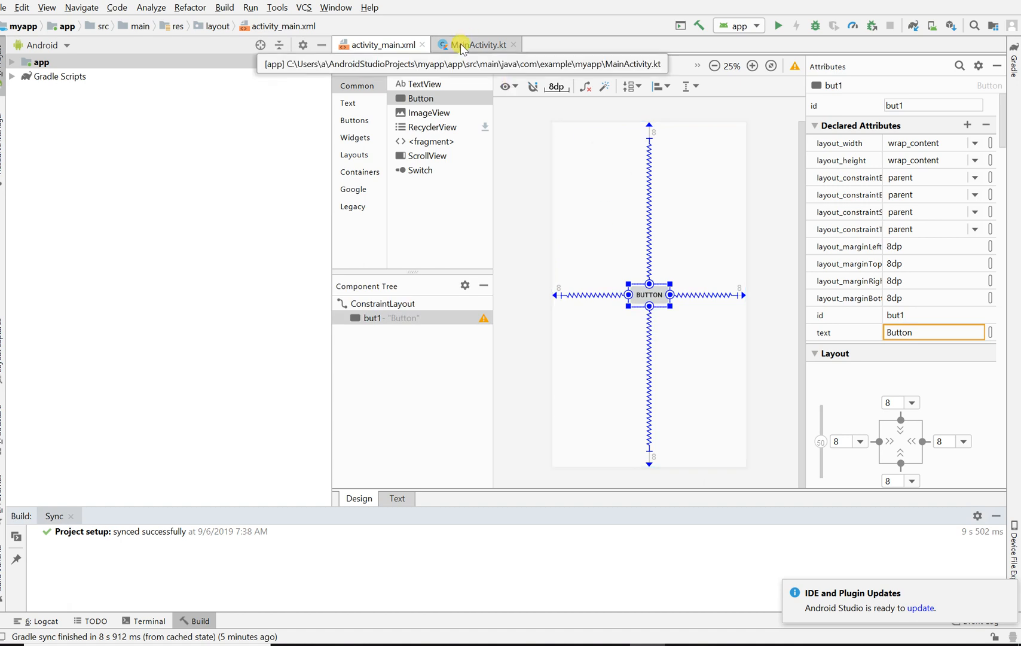
- On a new line inside onCreate in MainActivity.kt, type but1, correcting the typos
left_click(482, 45)
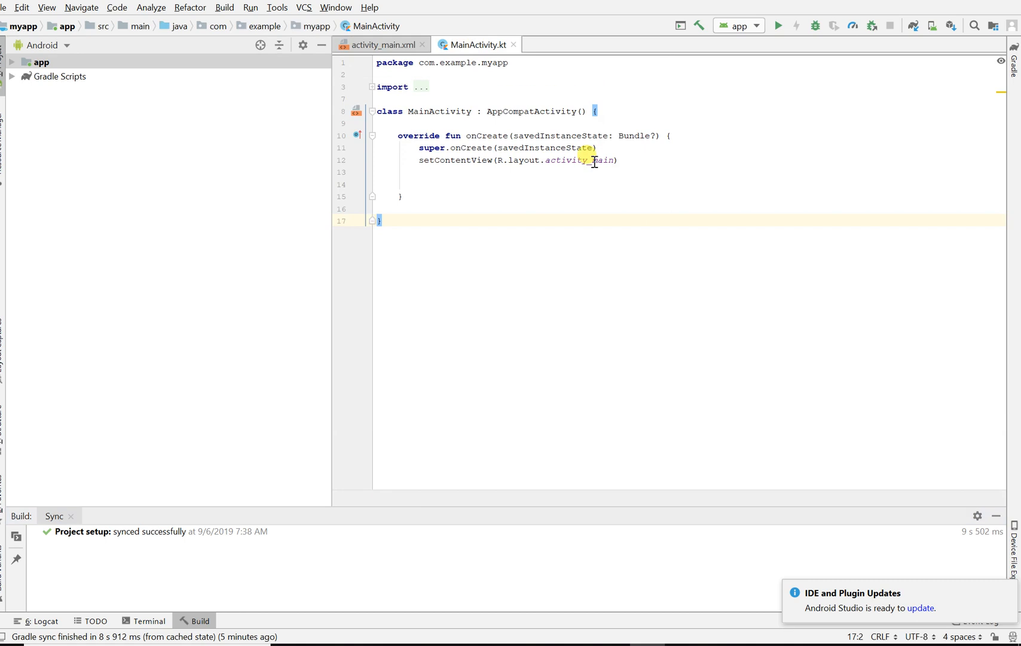
left_click(619, 160)
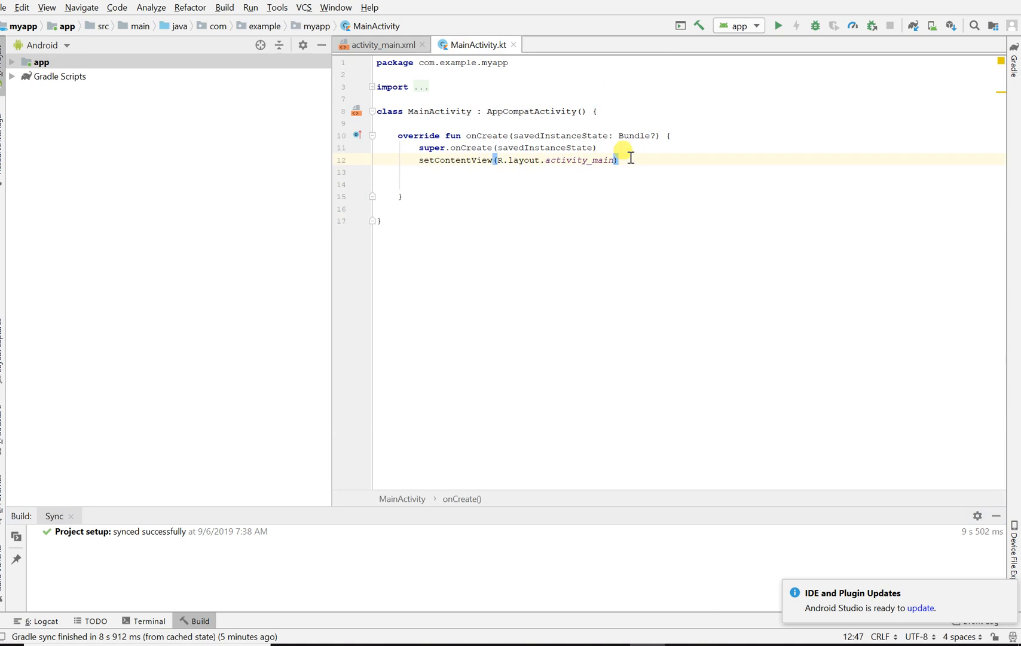
key("Enter")
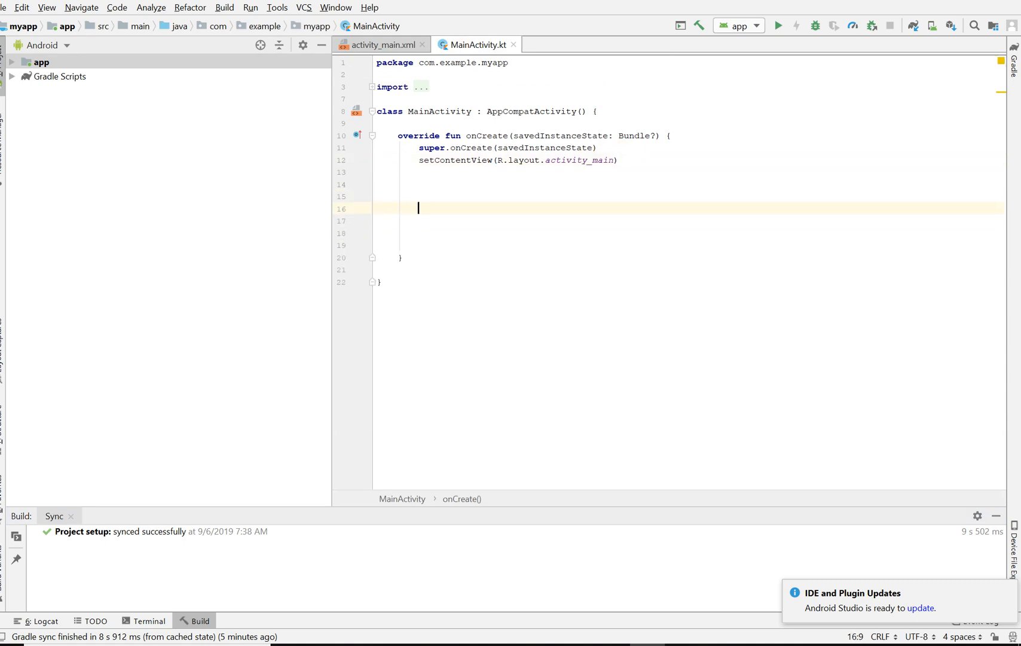
type("butt")
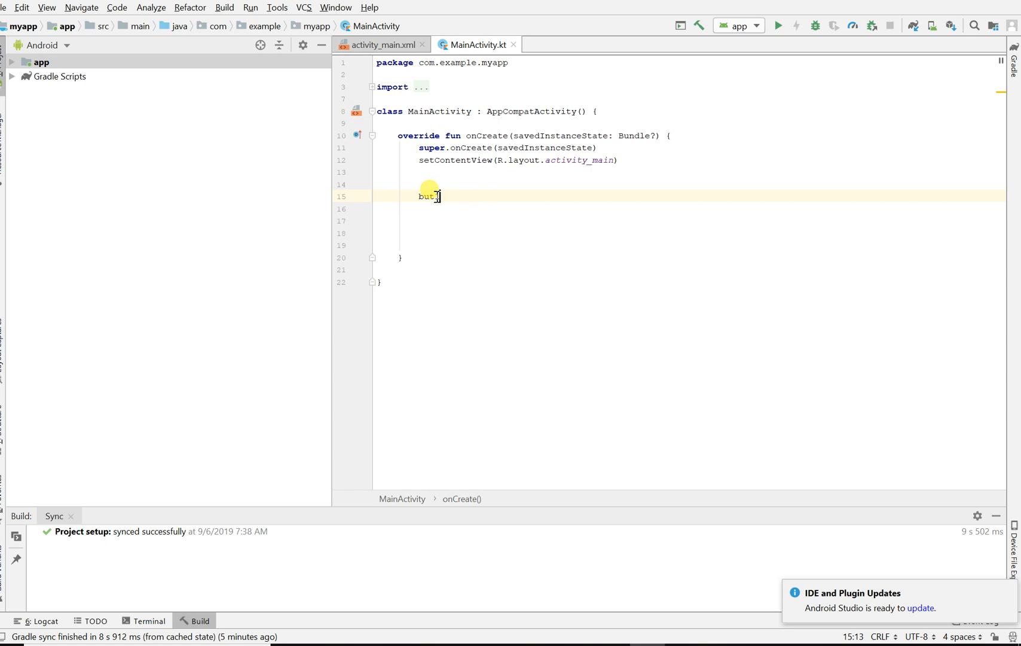
type("1")
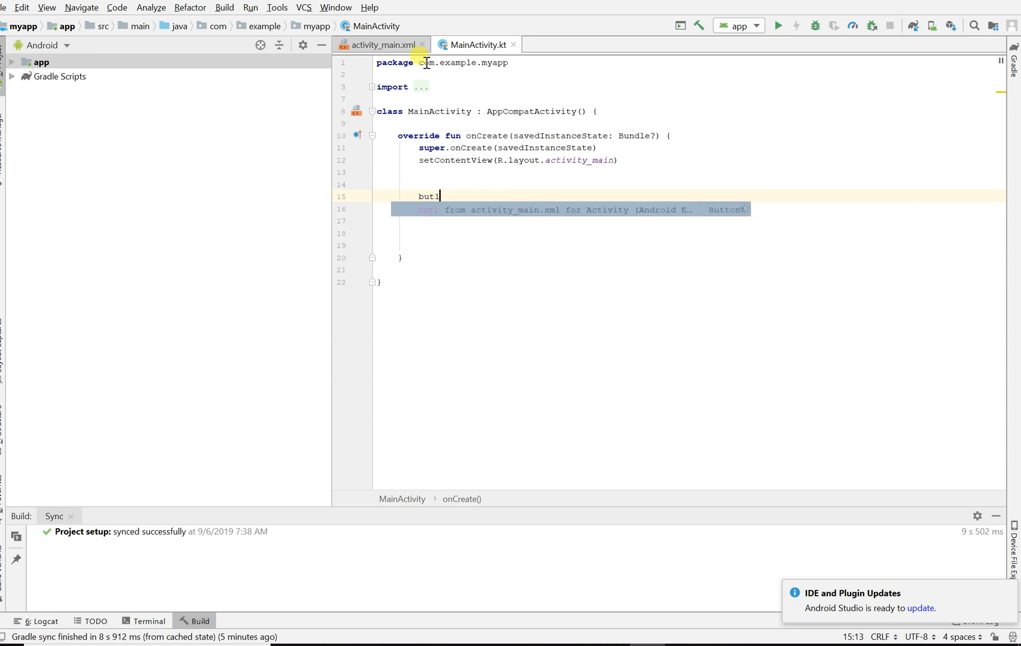
mouse_move(484, 197)
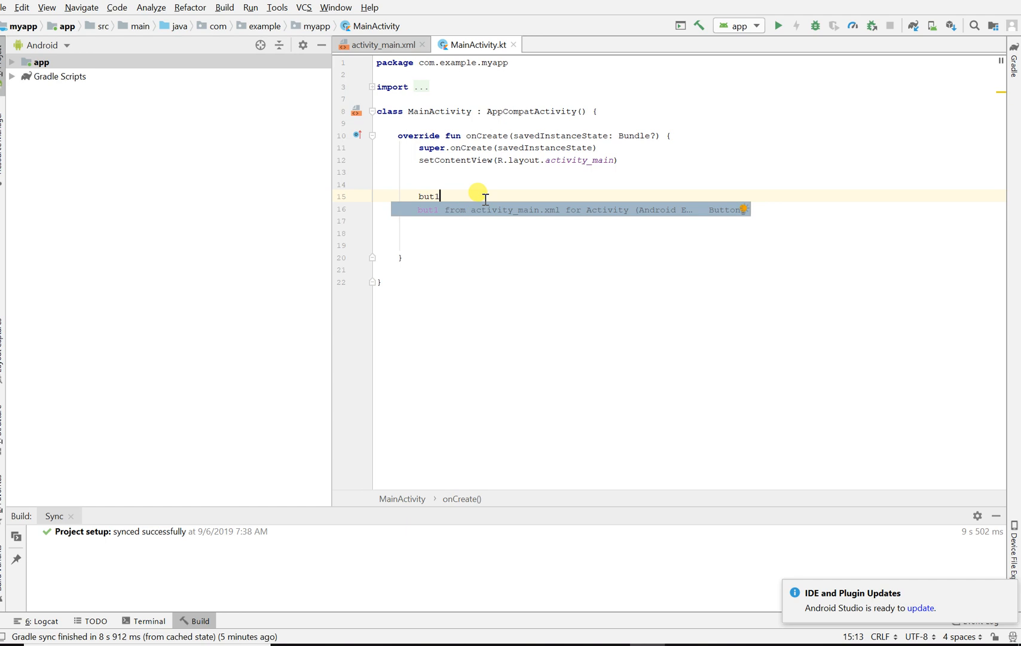
mouse_move(482, 203)
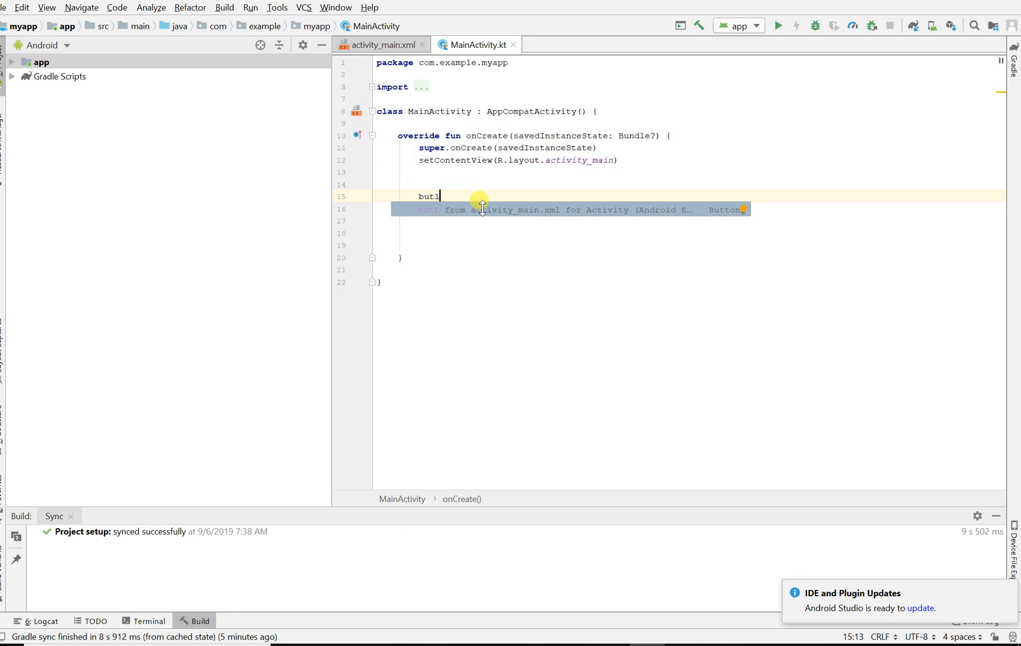
key("Escape")
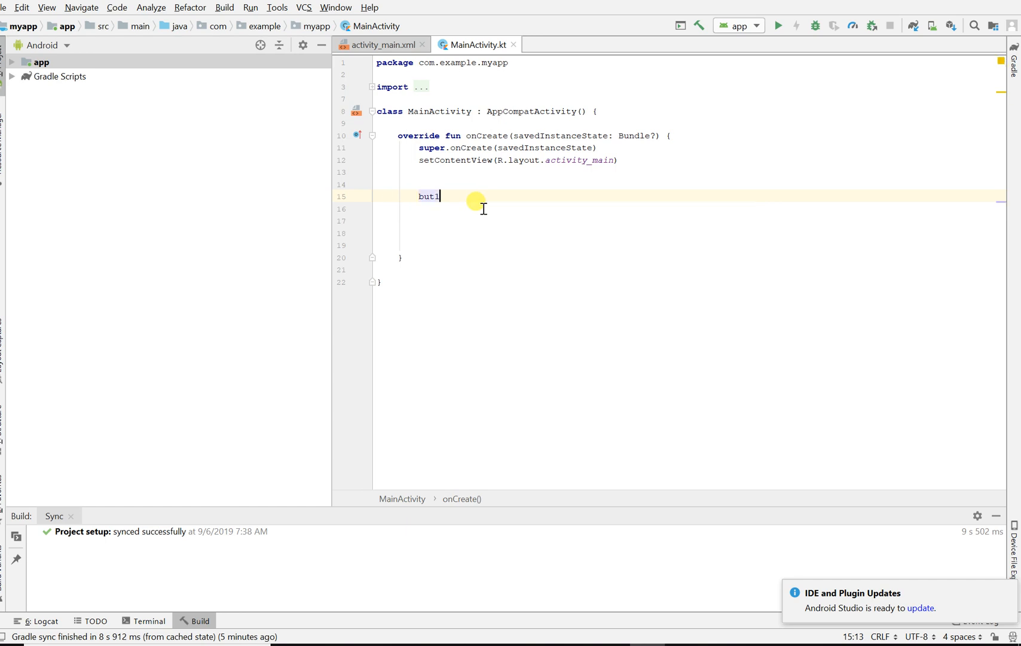
type(".")
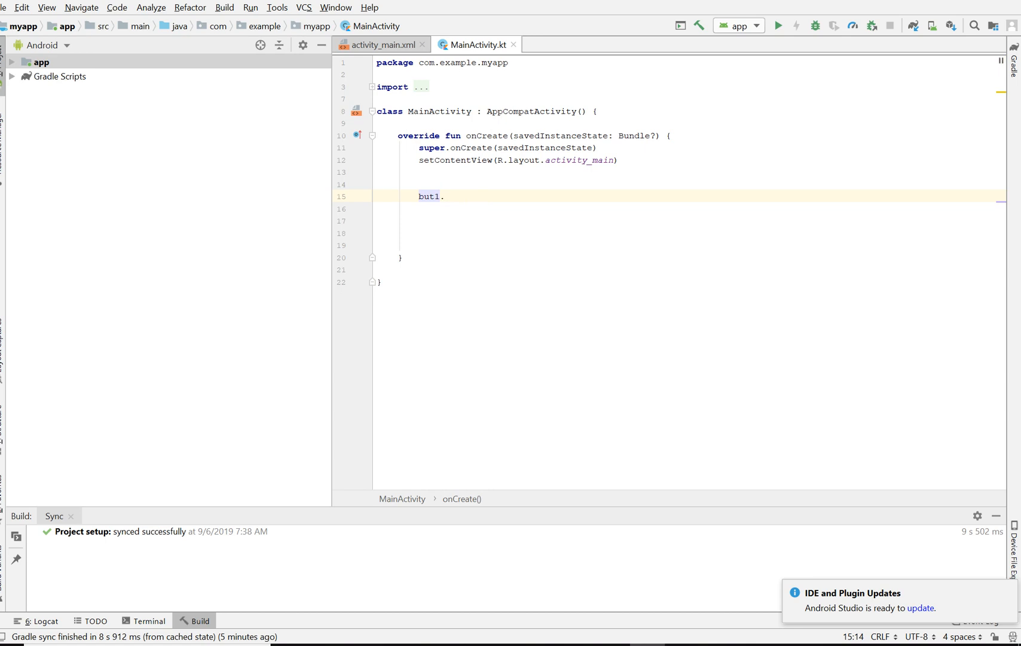
key("Backspace")
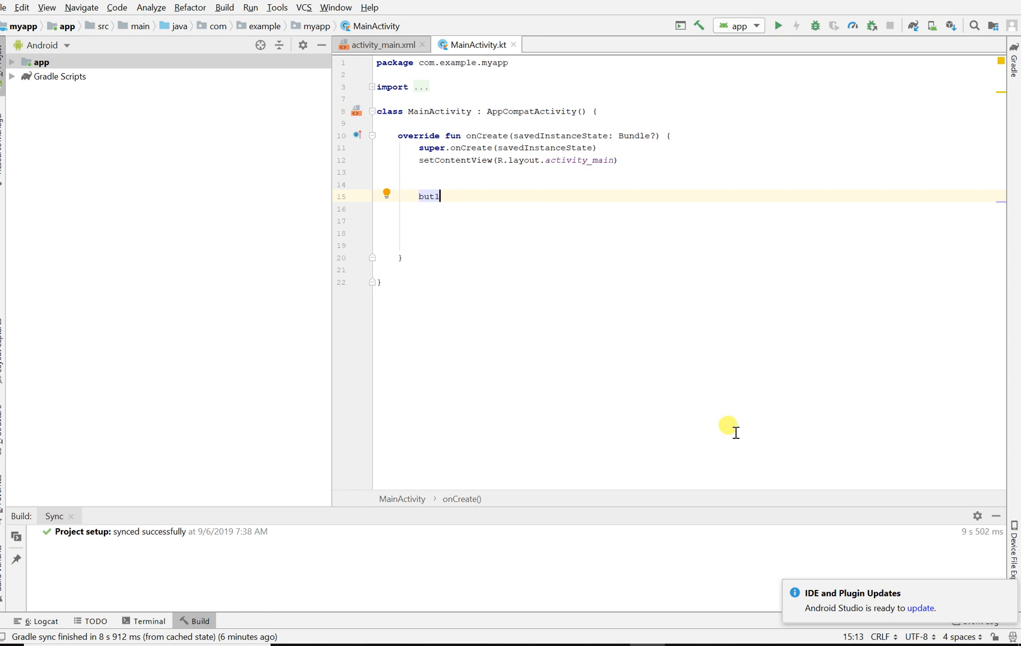
mouse_move(465, 195)
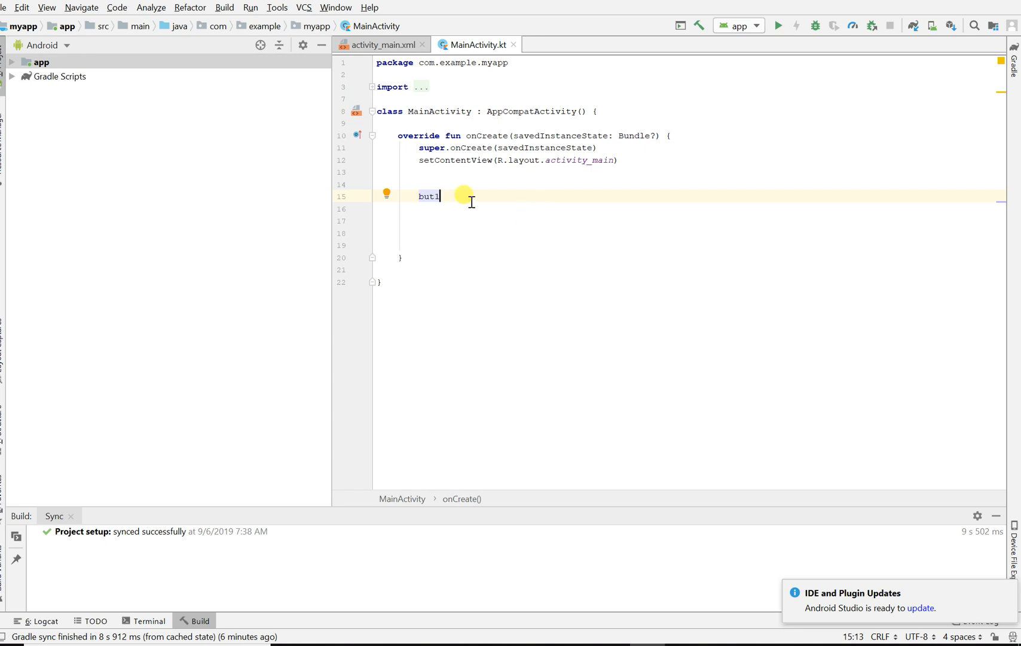
key("BackSpace")
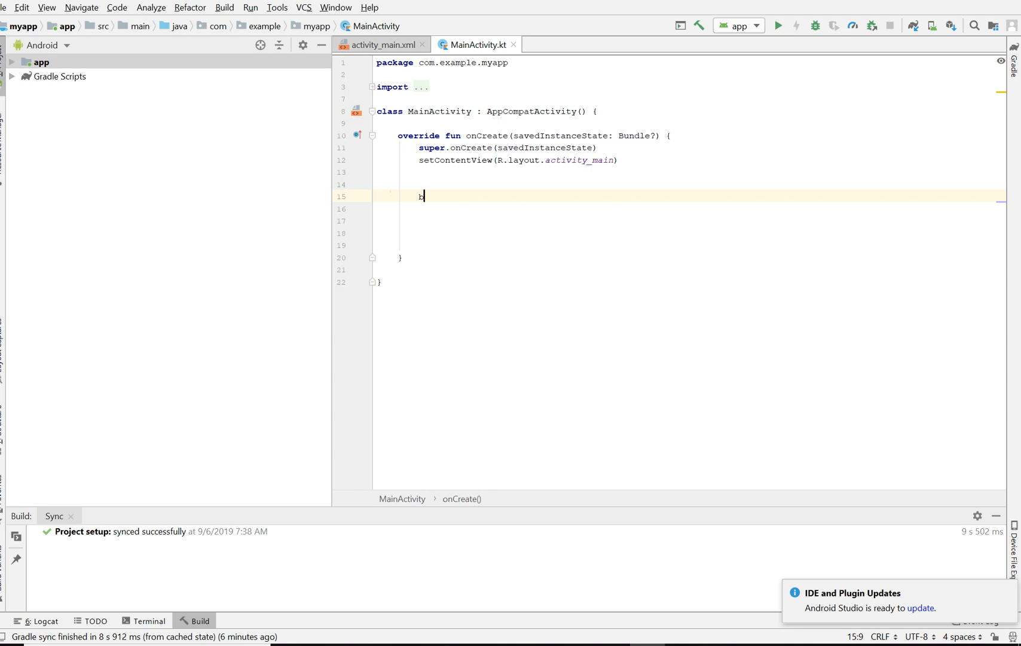
type("utwo")
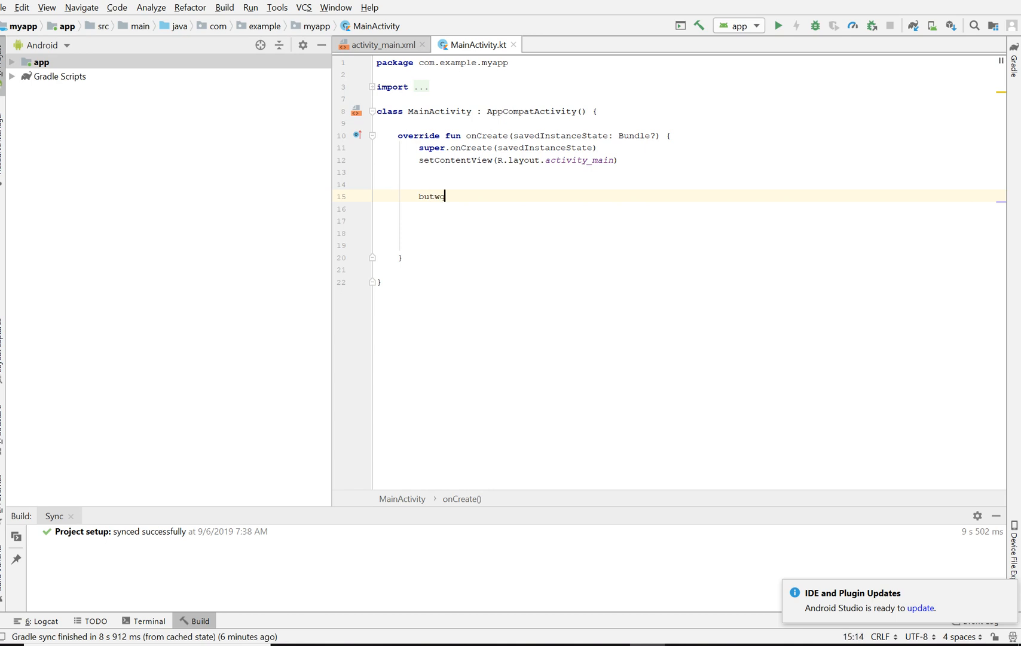
key("BackSpace")
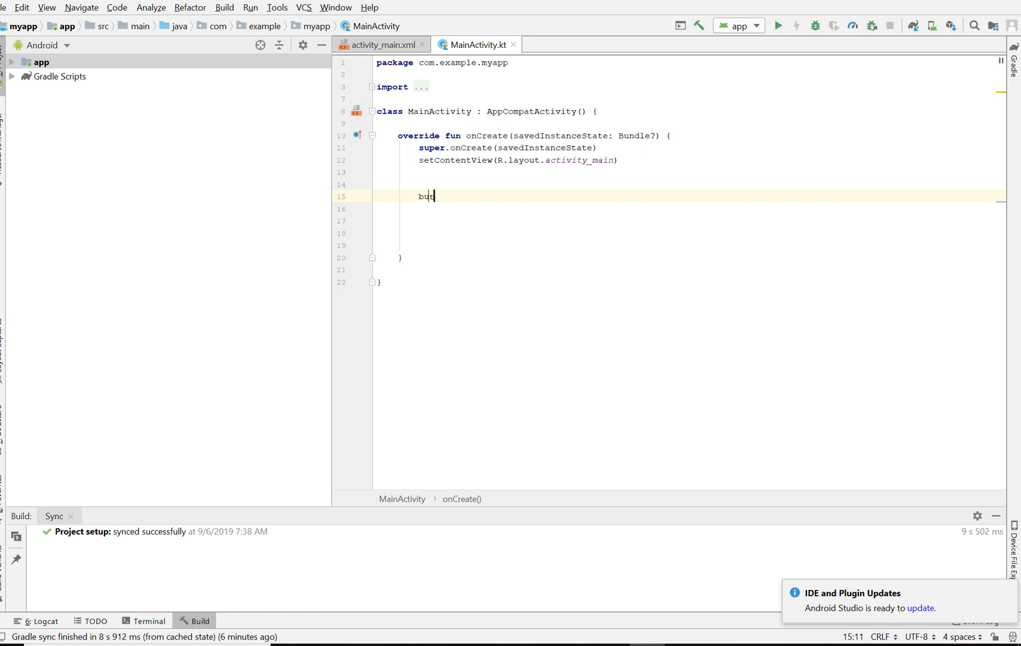
type("1")
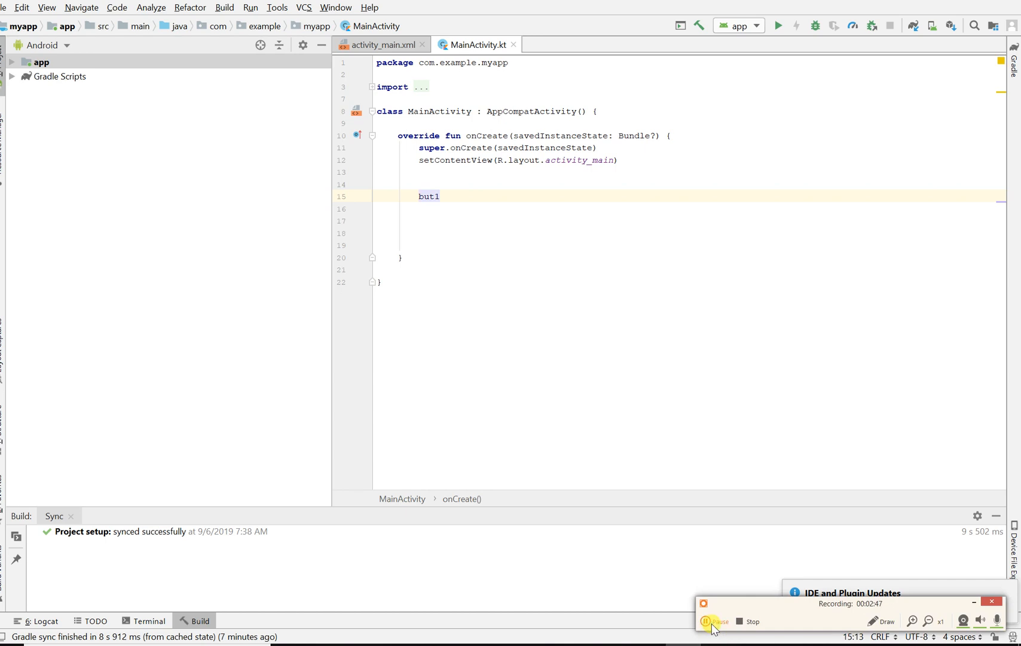
- Add but1.setOnClickListener { } and open its block onto new lines
key("Return")
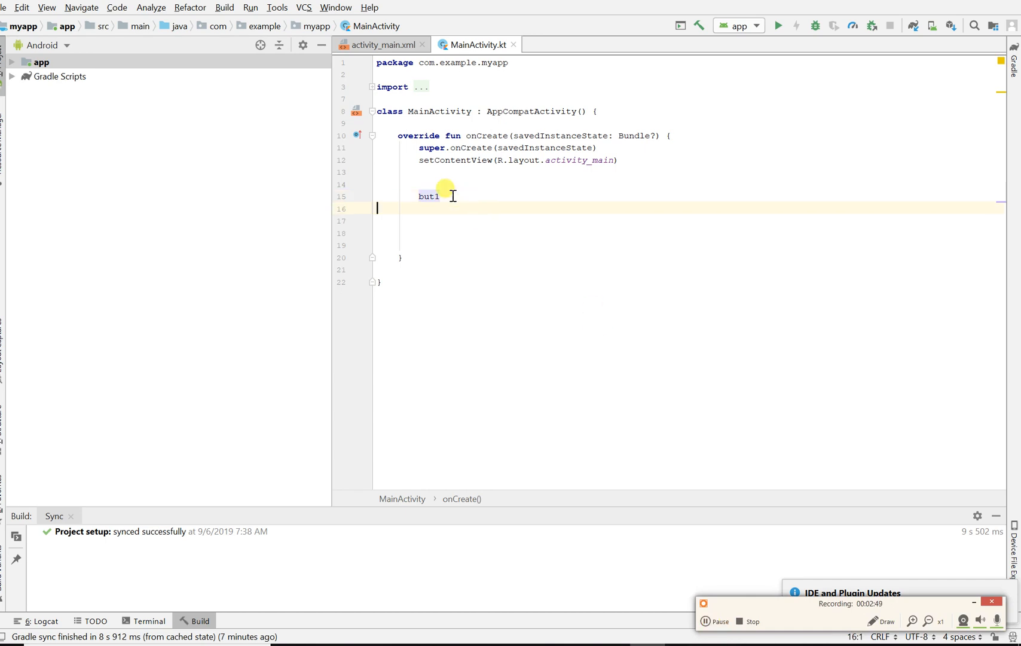
type(".")
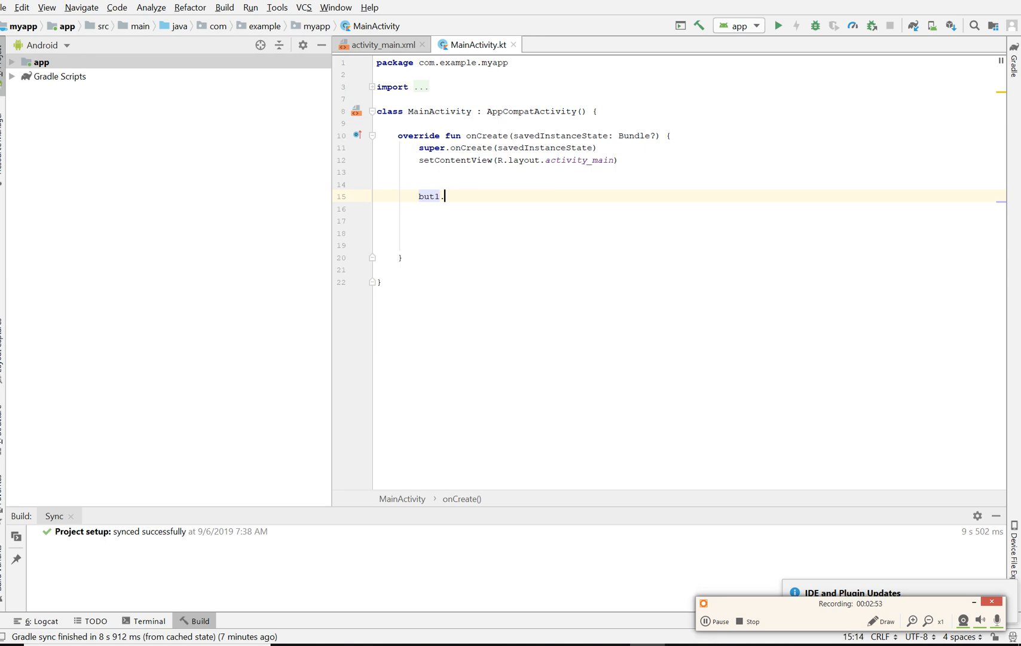
type(".")
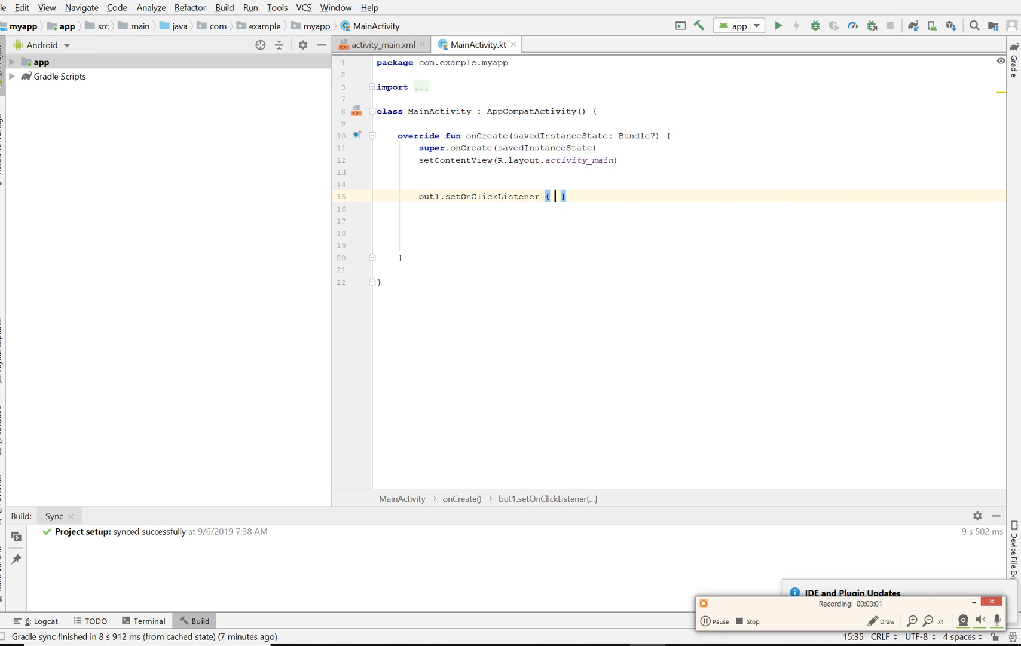
key("Enter")
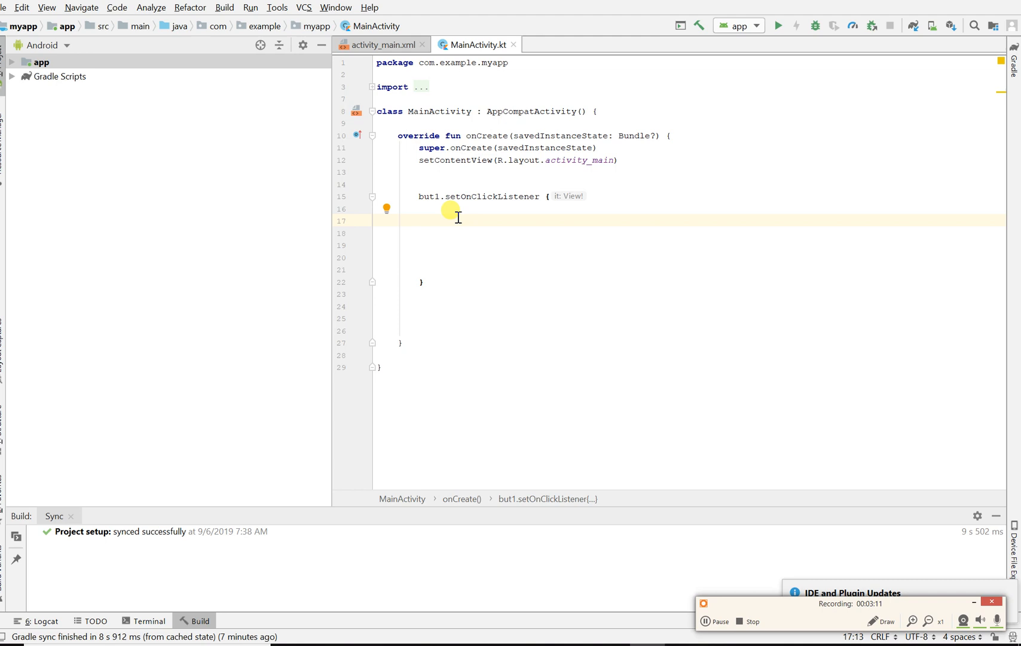
mouse_move(428, 196)
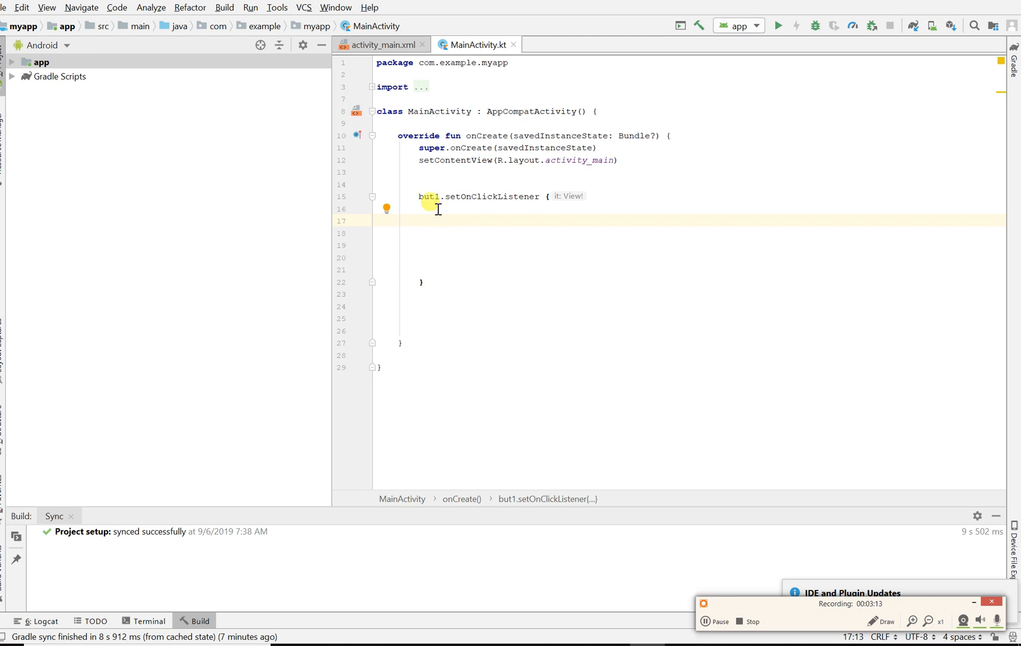
mouse_move(476, 227)
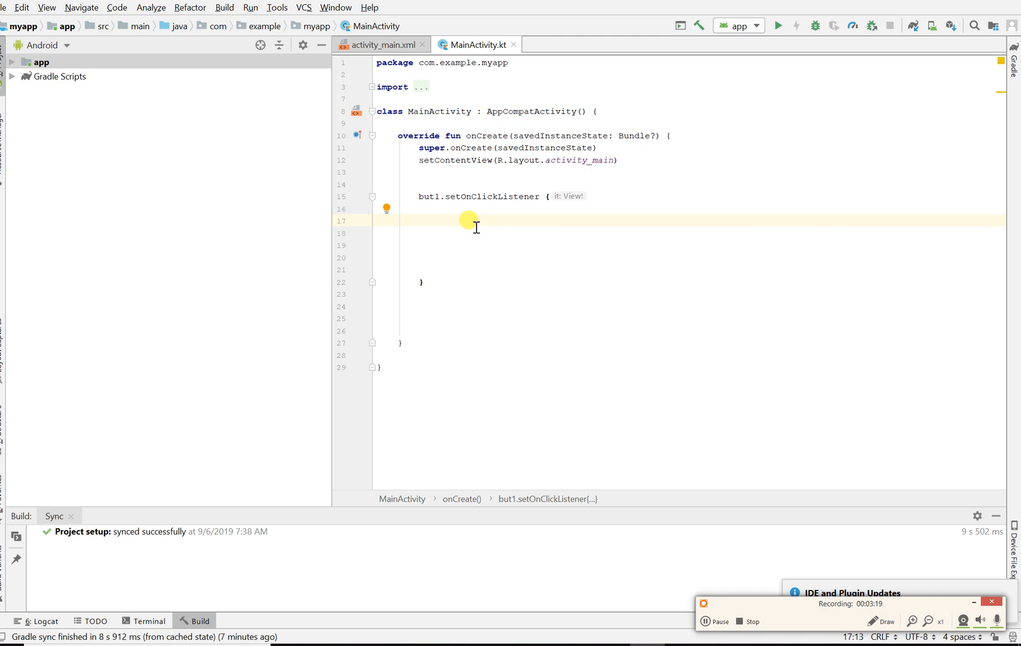
- Inside the listener, begin 'val toast1= Toast.' accepting the Toast import
type("v")
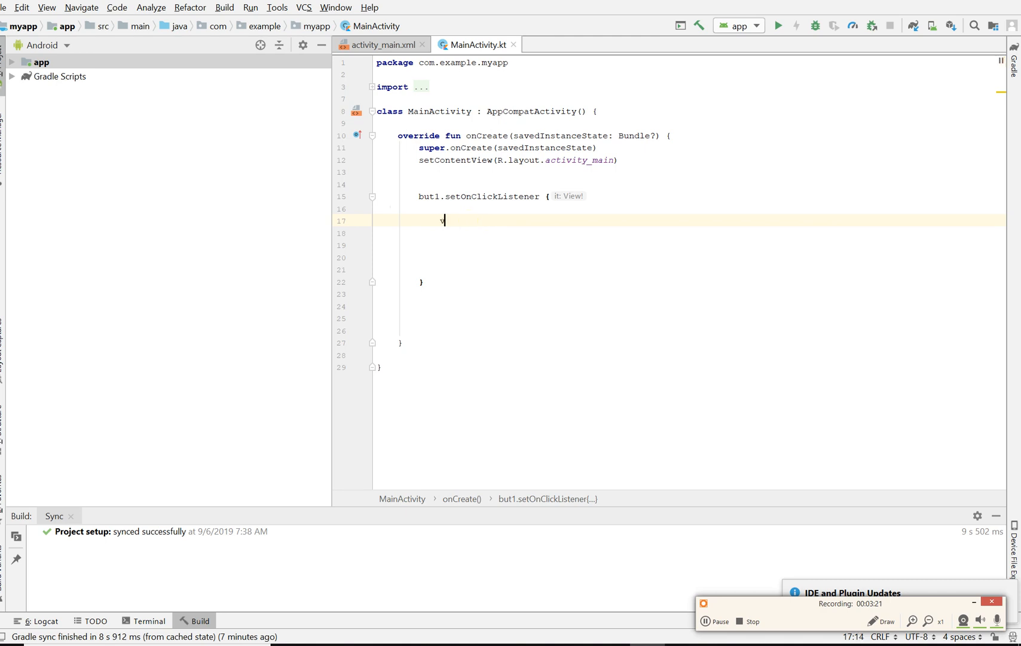
type("val")
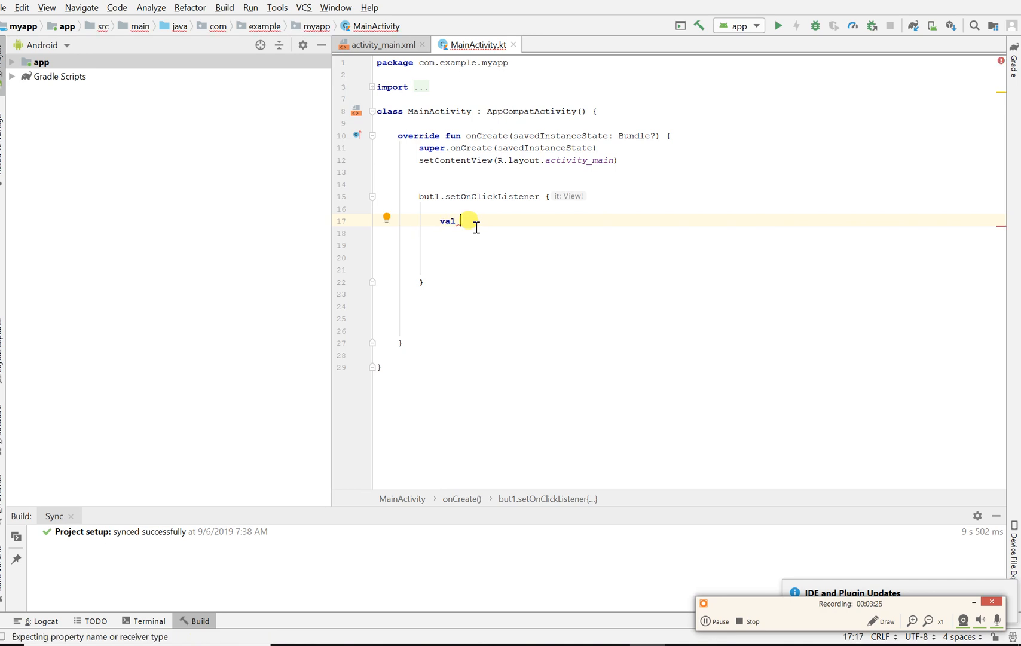
type("t")
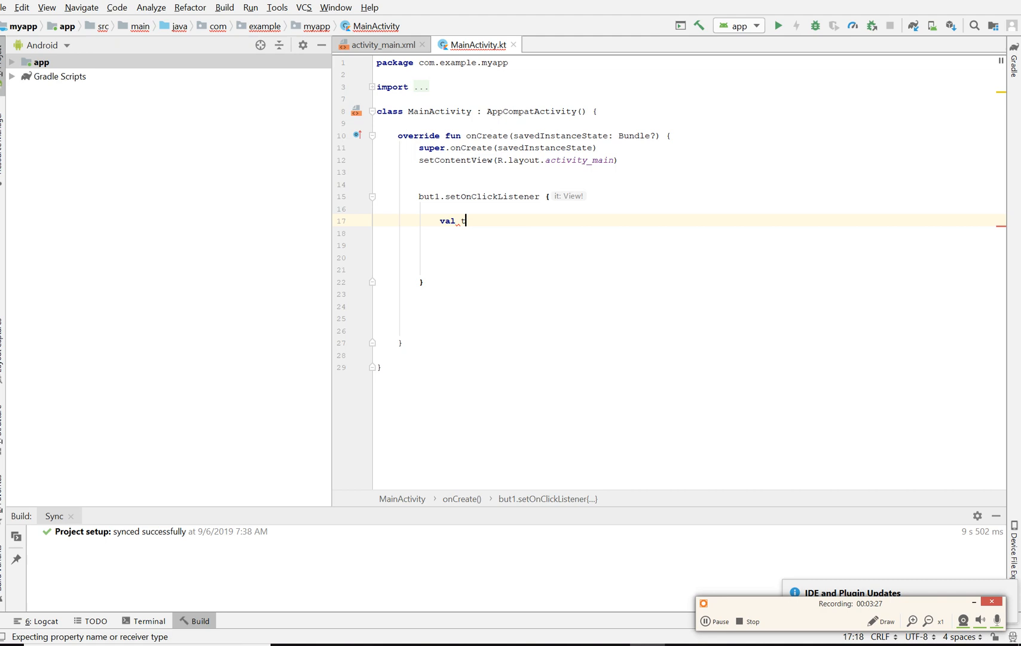
type("to")
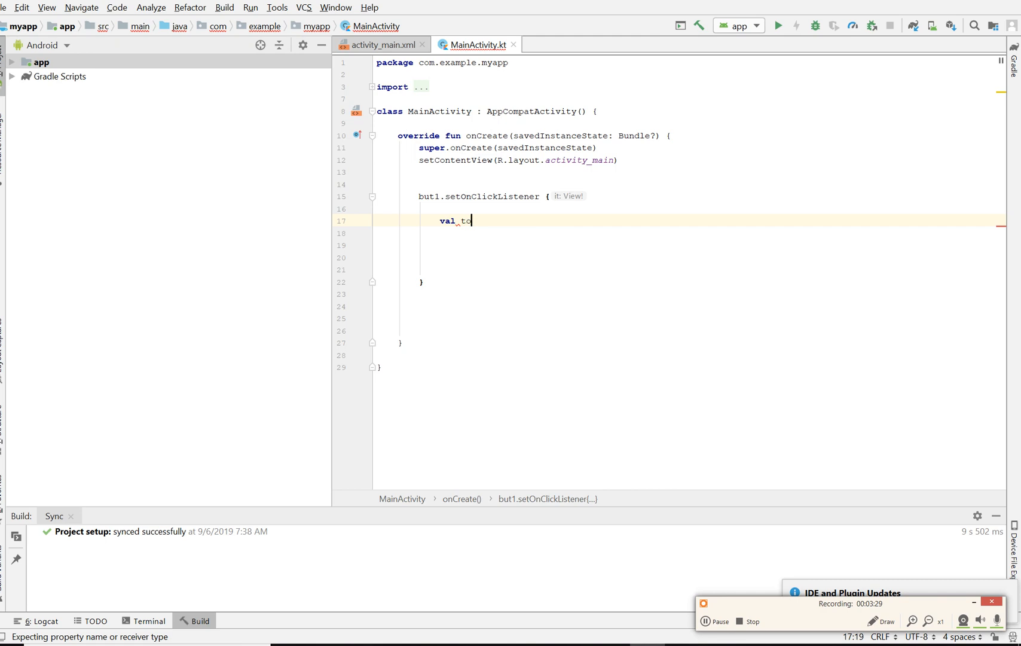
type("as")
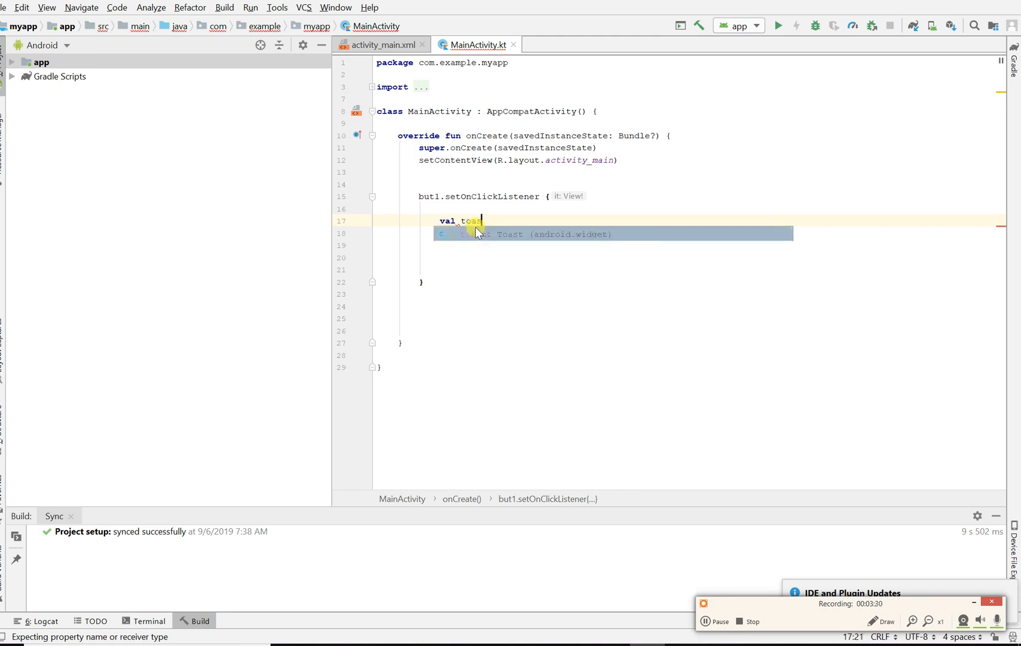
type("t1=")
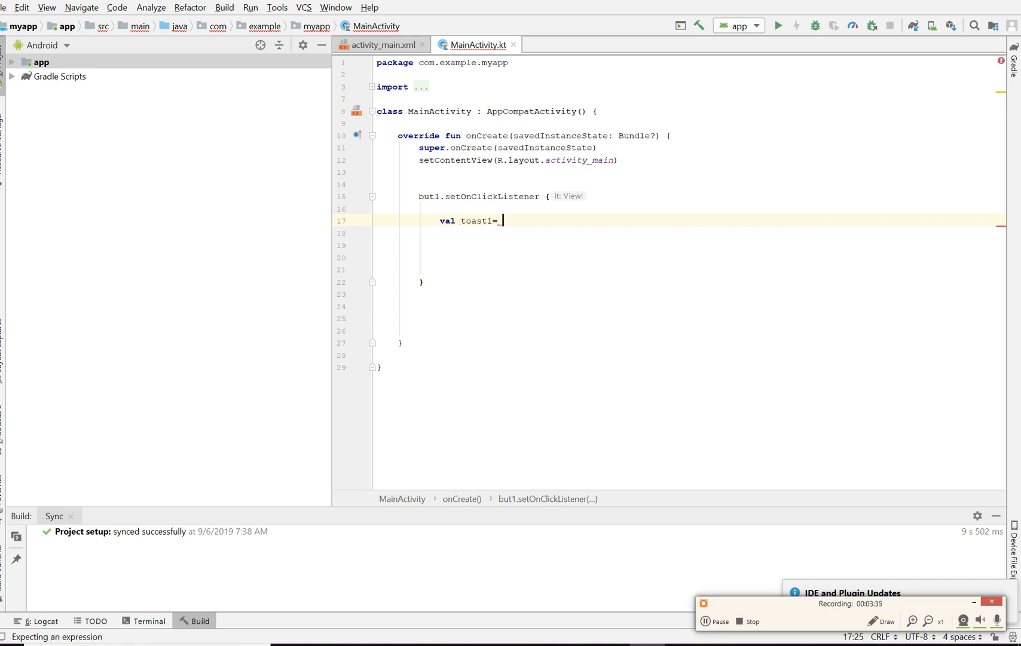
type("To")
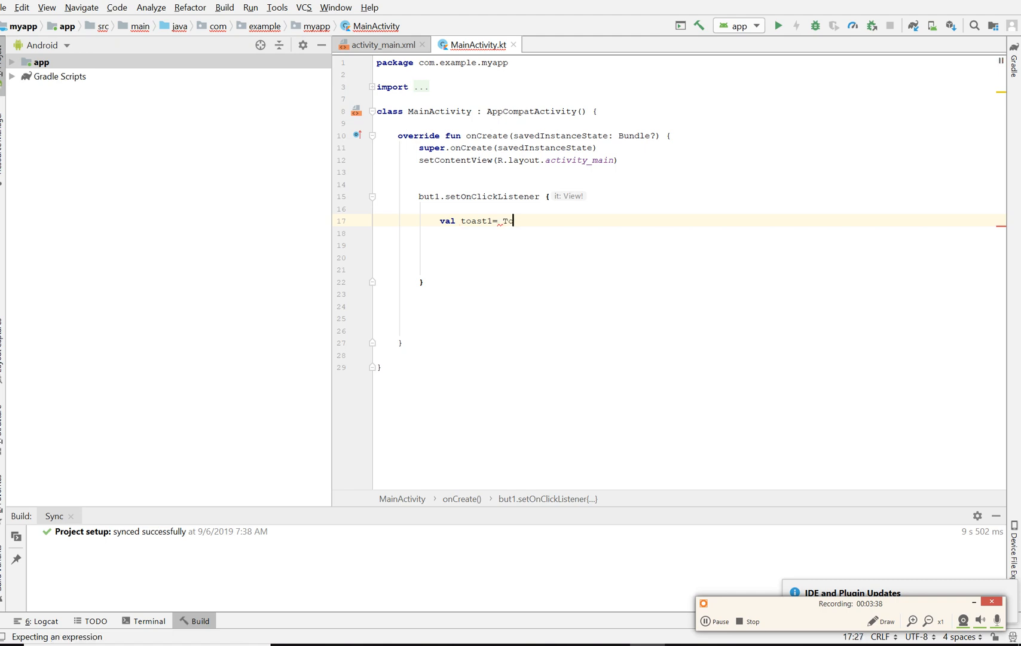
type("oast")
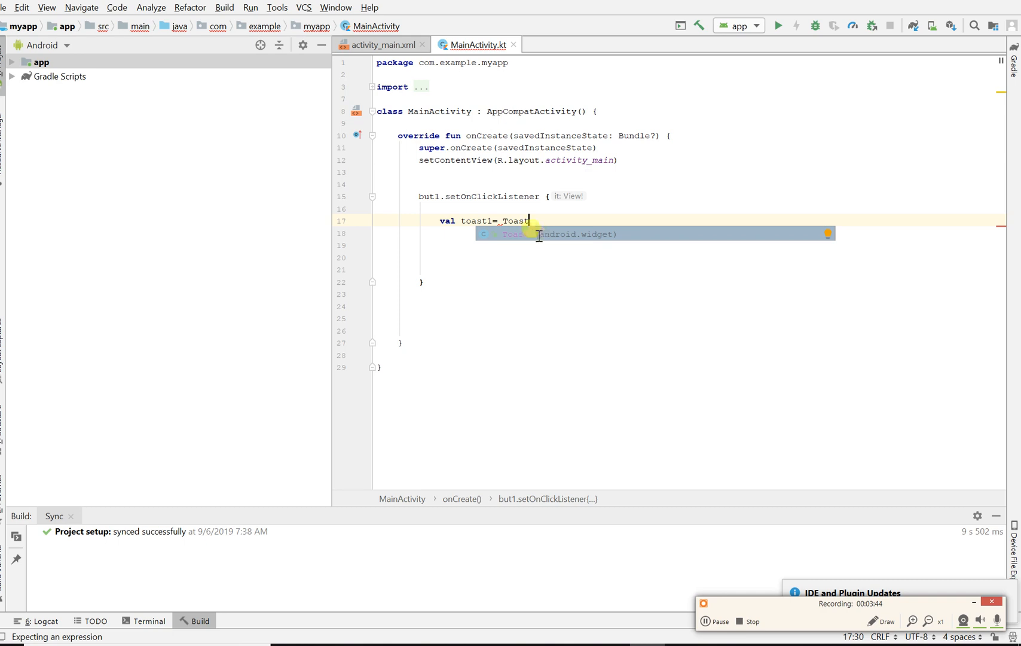
key("Escape")
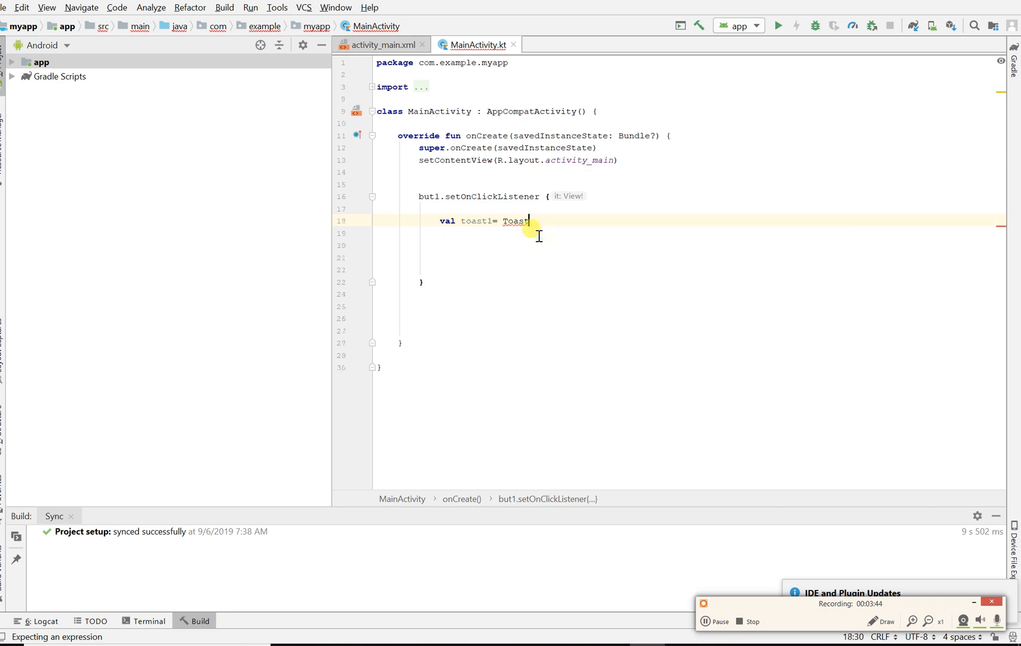
type(".")
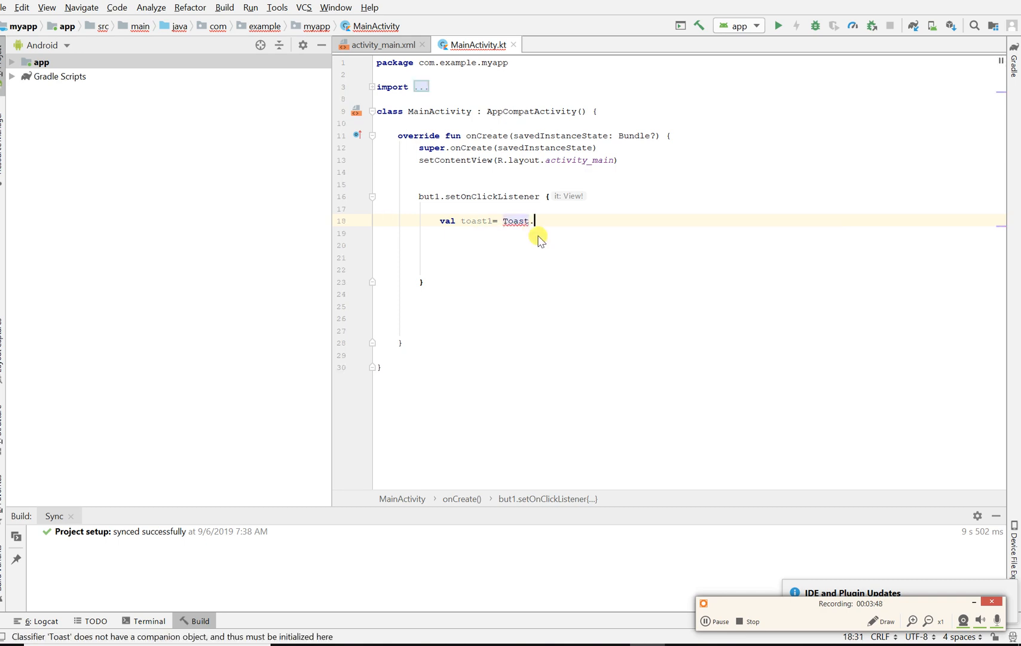
type(".")
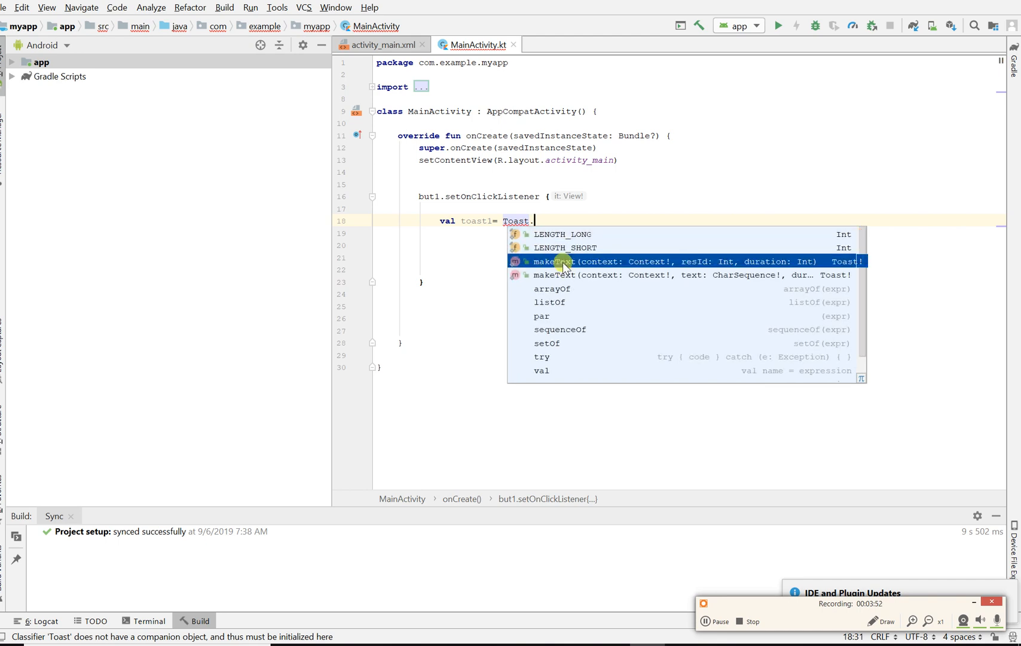
- Complete Toast.makeText(this, "i have been pushed", Toast.LENGTH_LONG) for toast1
left_click(560, 262)
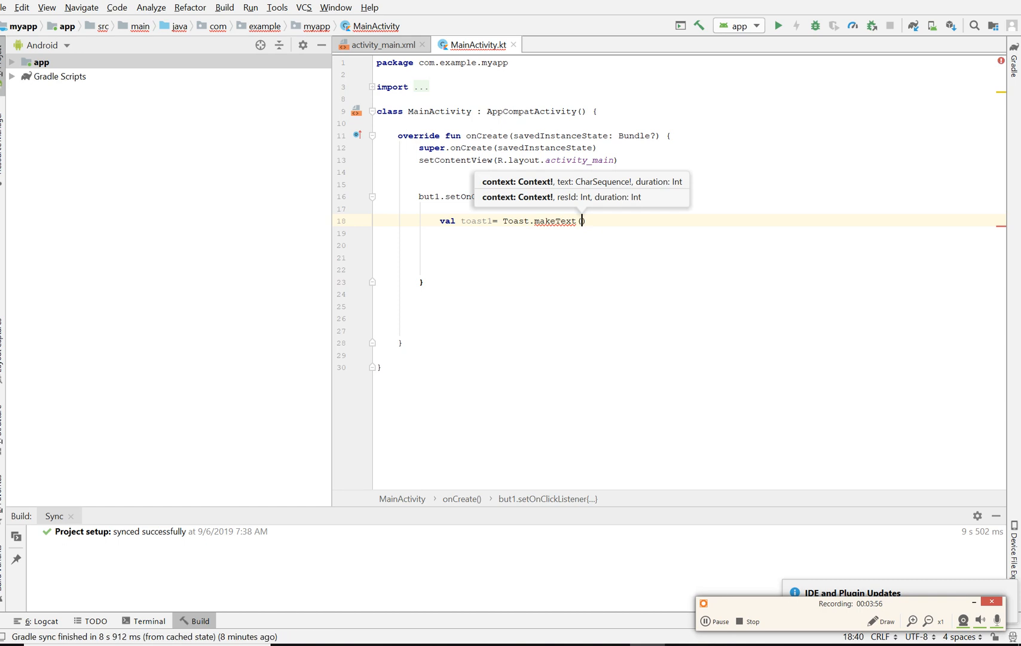
type("this")
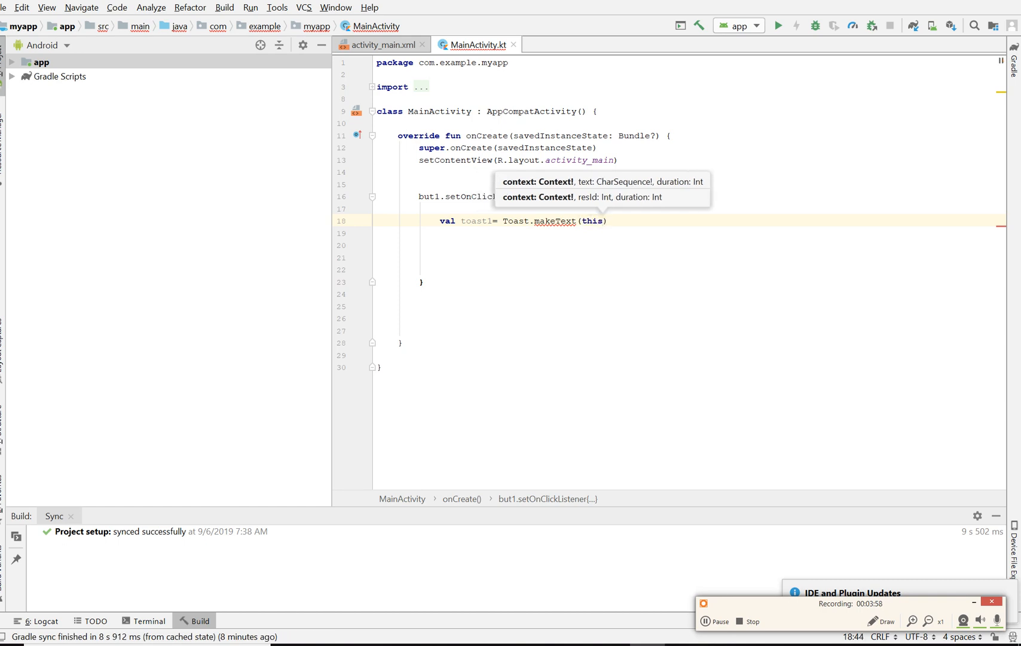
type(",")
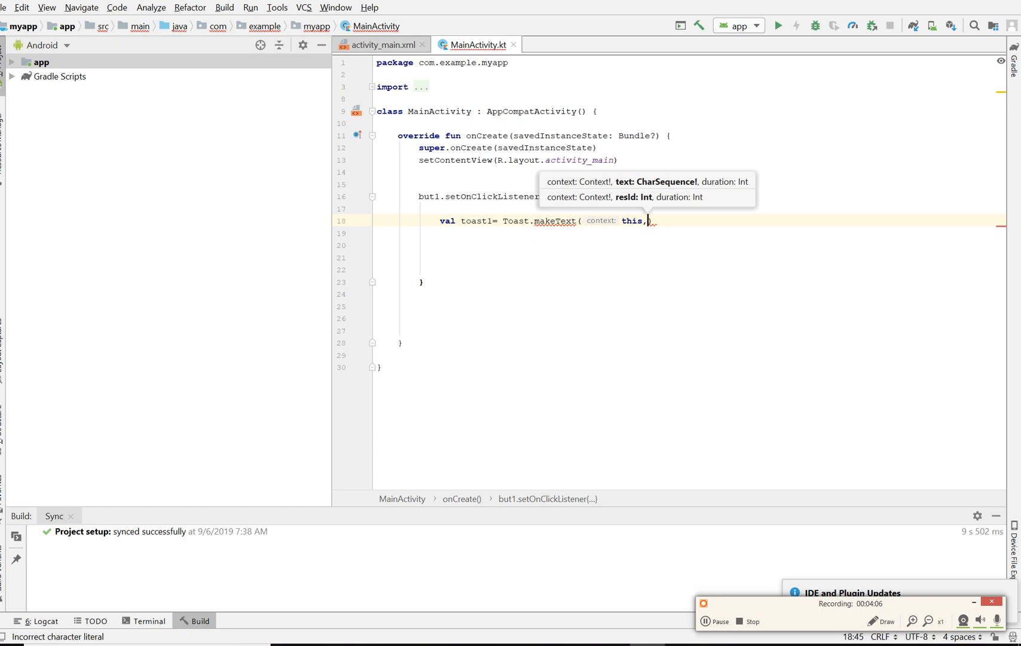
type("\"")
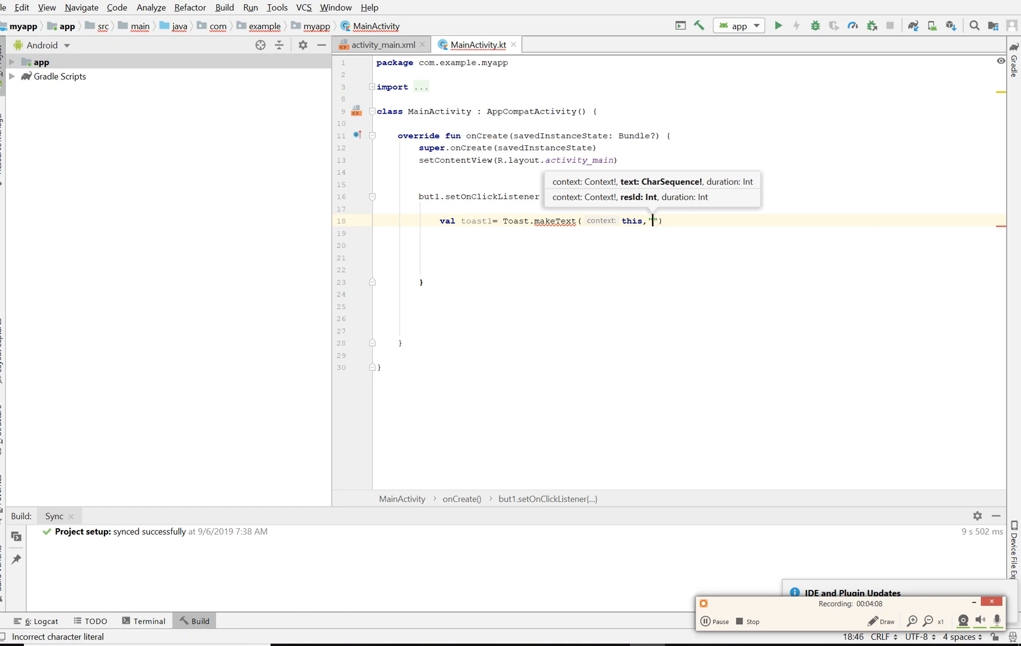
type("i have")
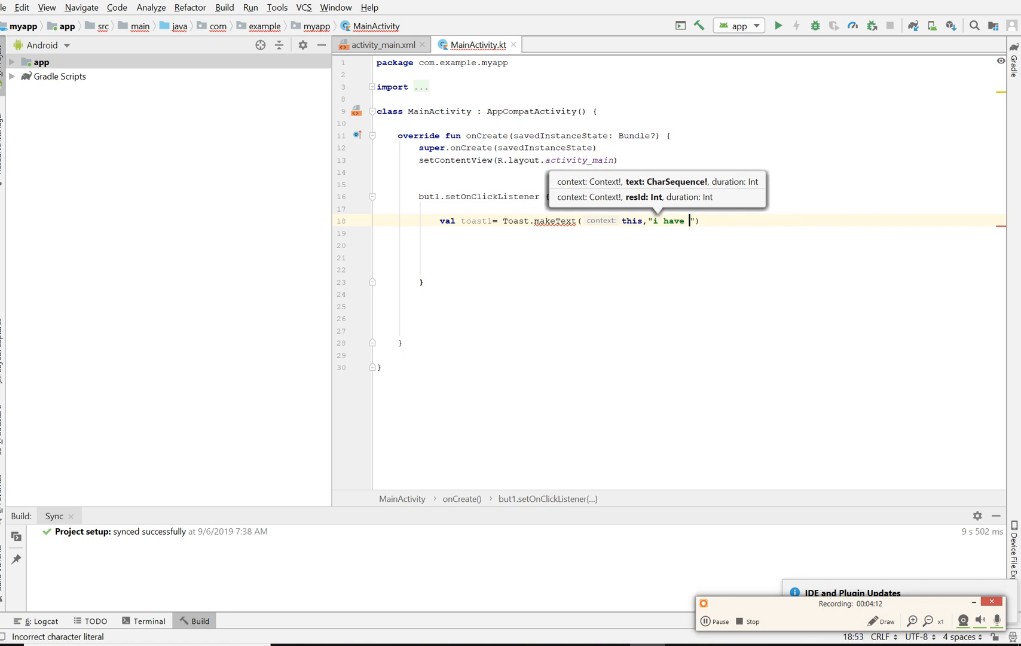
type("been")
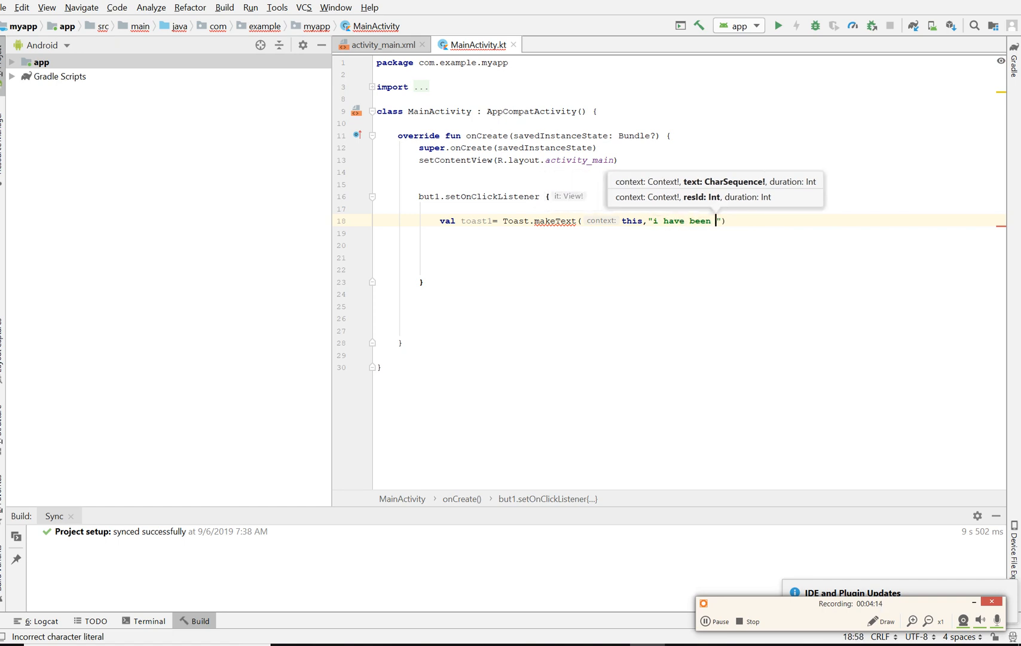
type("pushed")
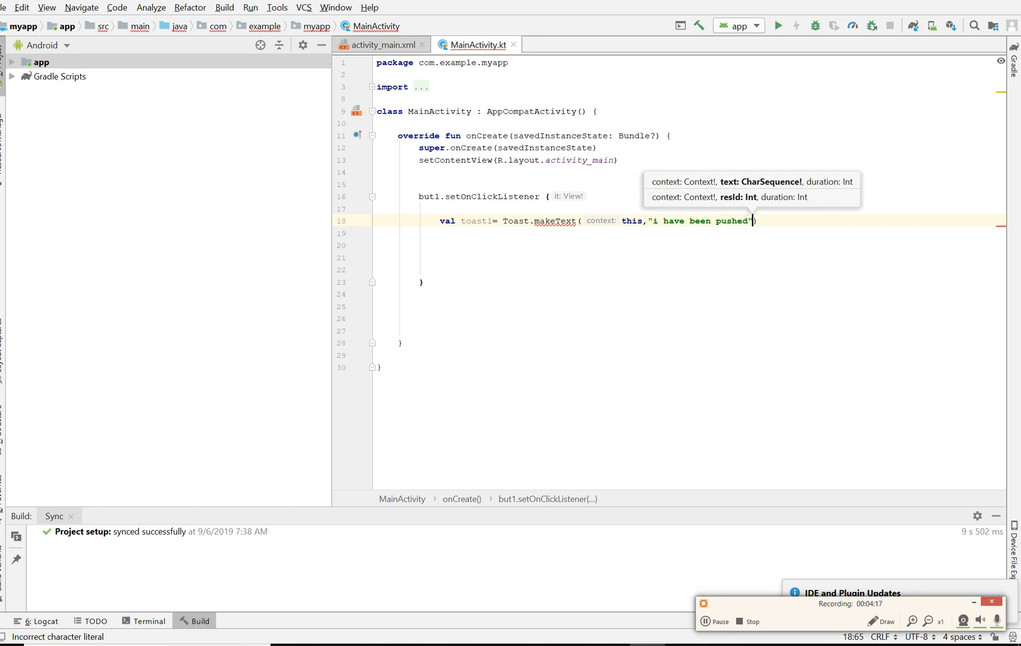
type(",")
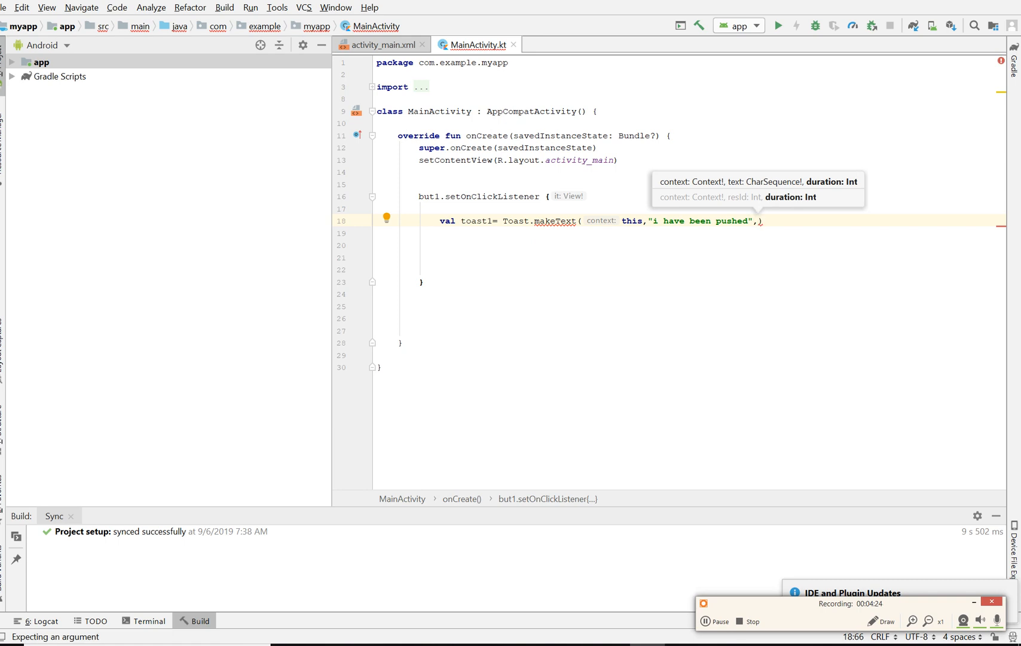
type("T")
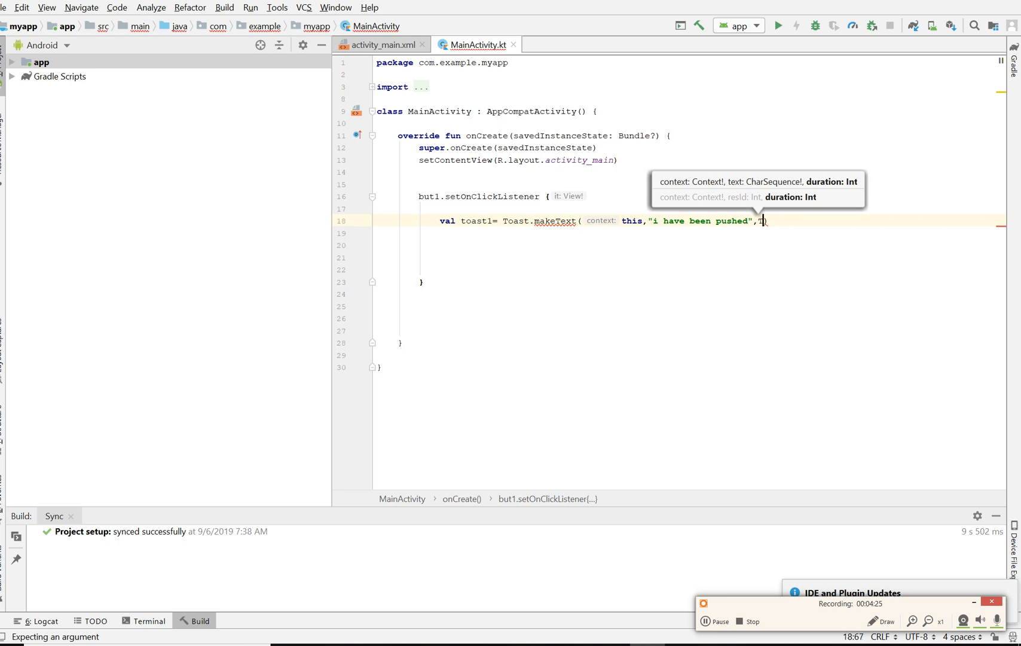
type("oast")
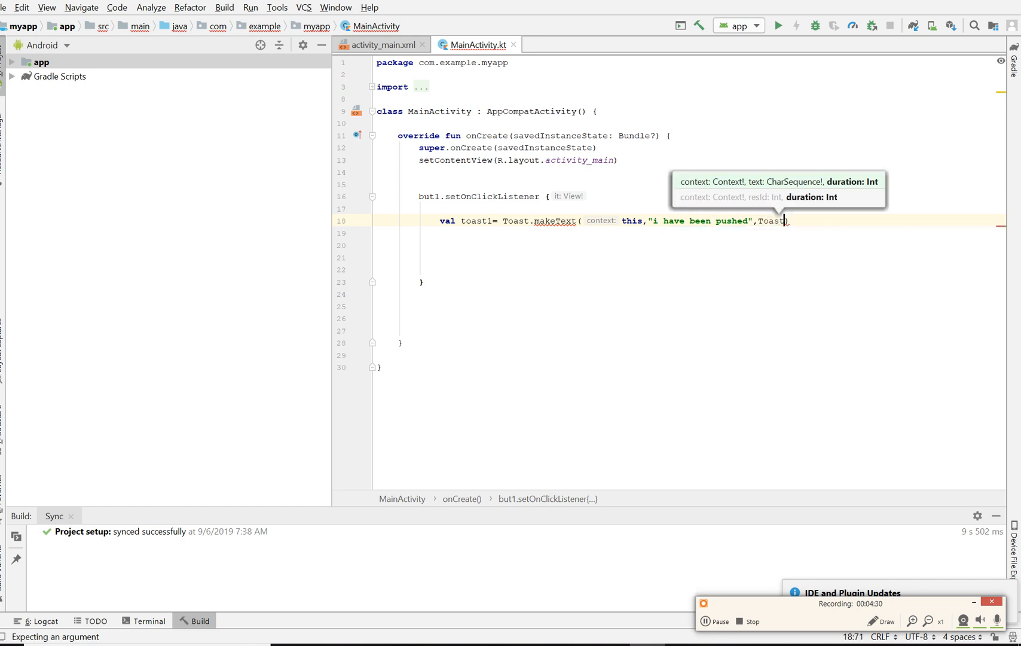
type(",")
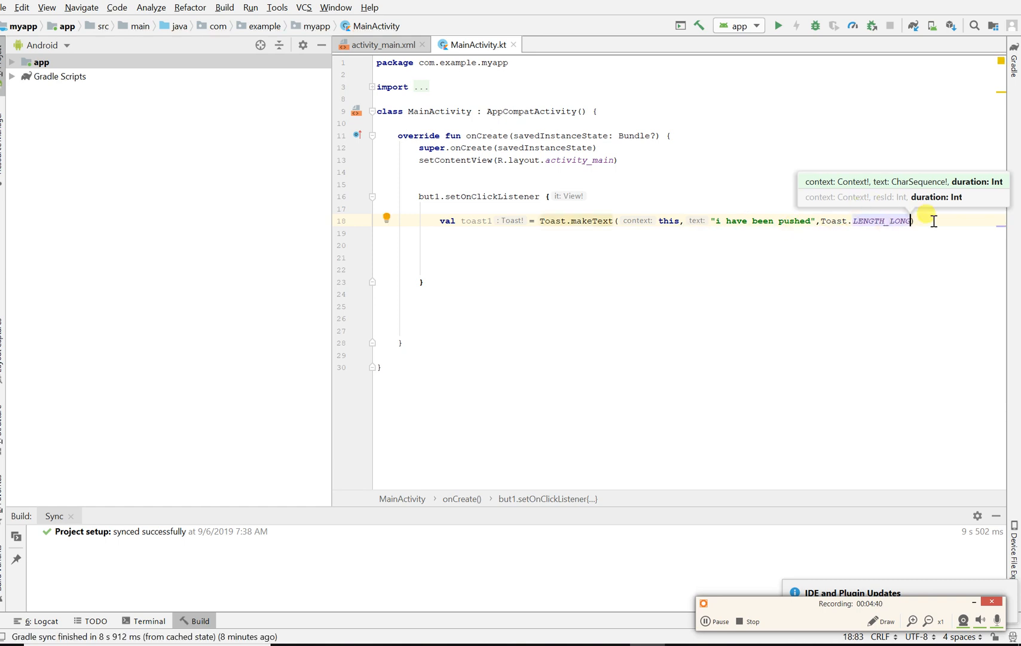
- On the next line, call toast1.show() via autocomplete
key("enter")
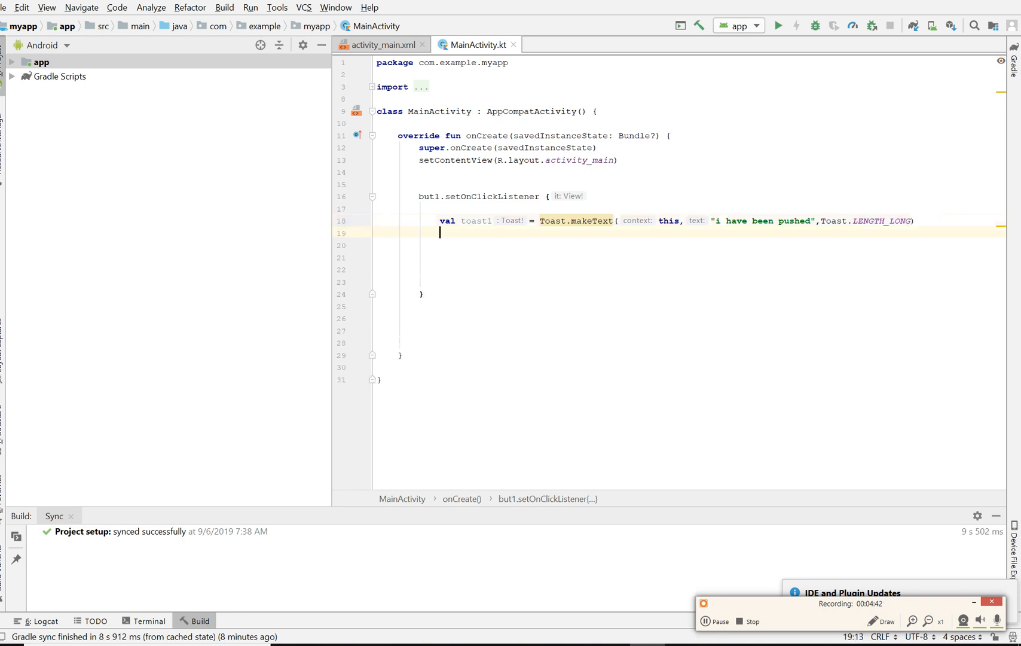
type("to")
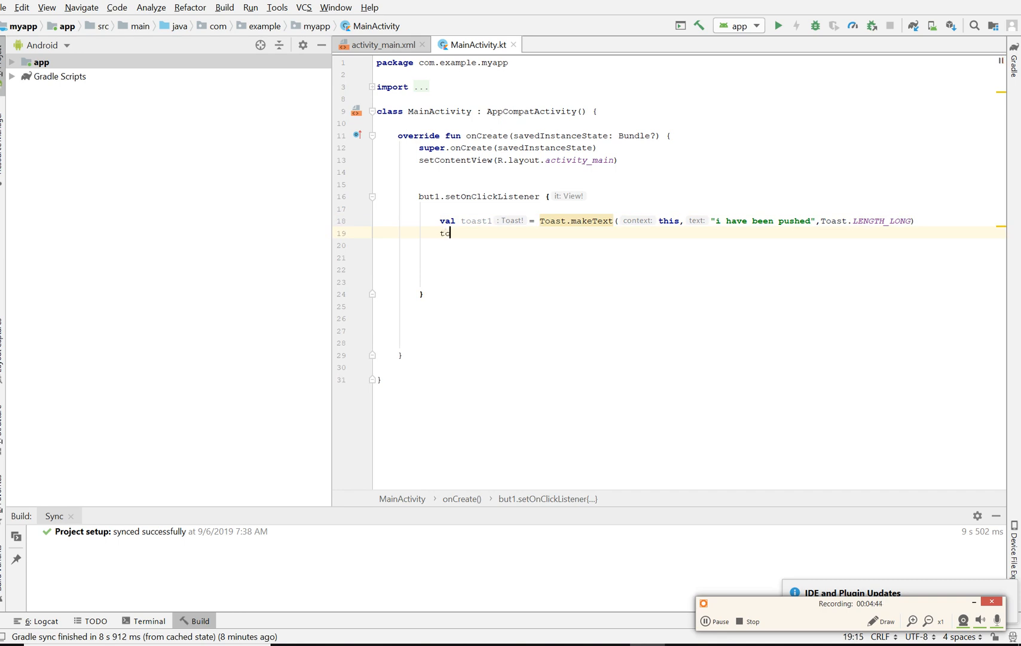
type("ast")
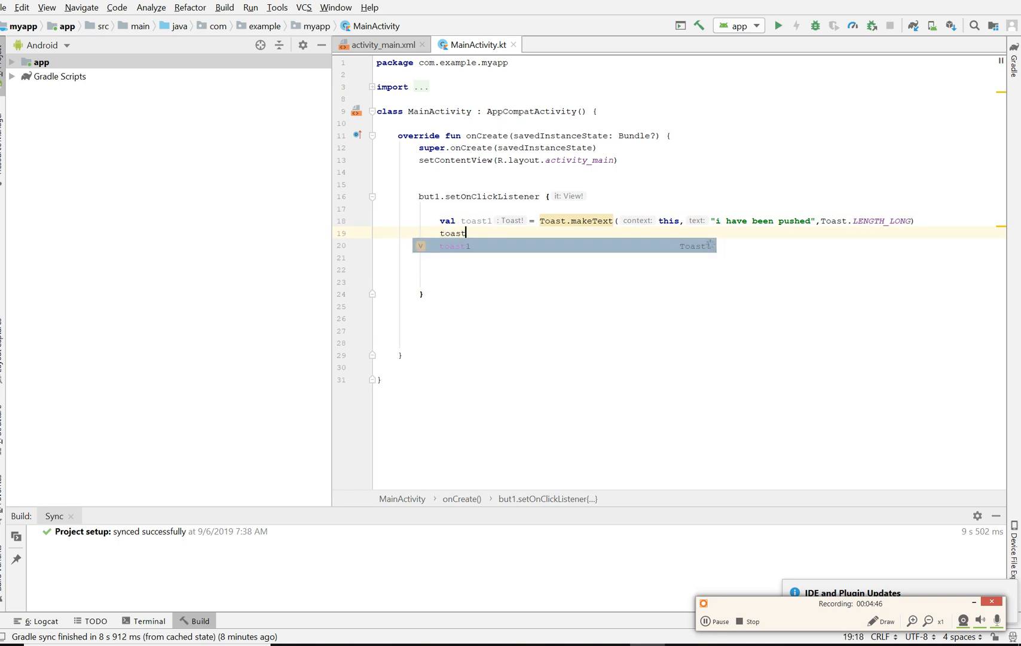
type("1.show(")
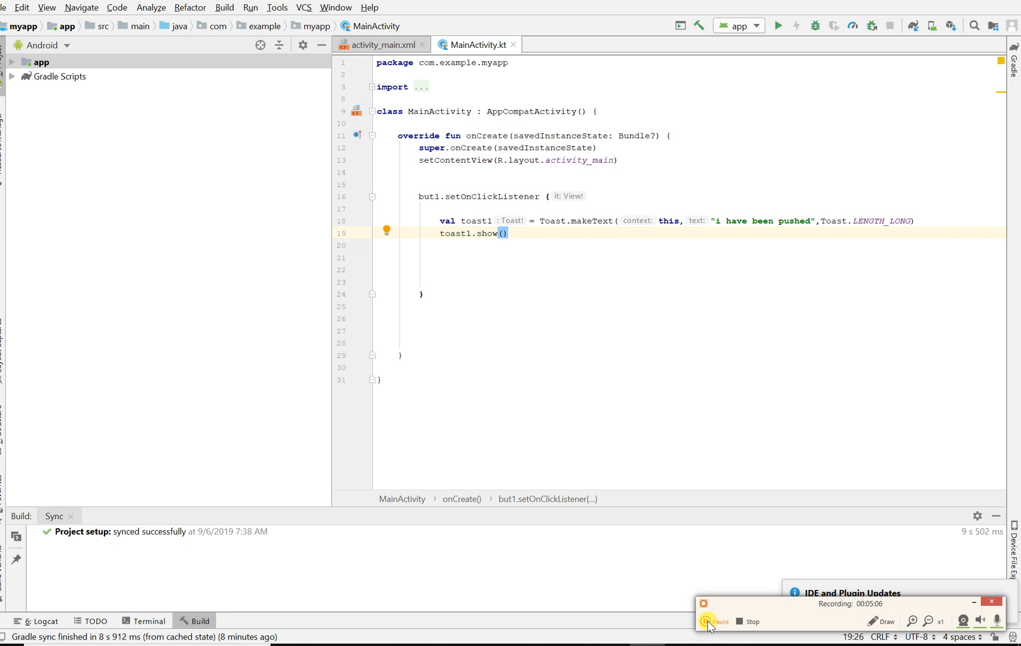
- Run myapp on the emulator and tap its centred BUTTON three times to trigger the toast
left_click(778, 26)
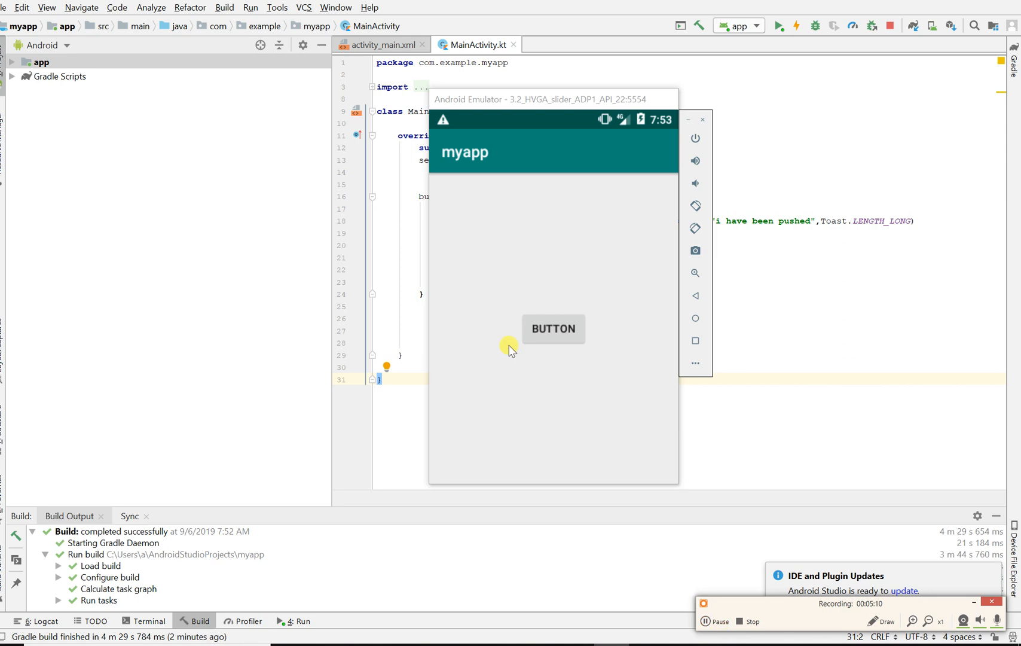
mouse_move(547, 380)
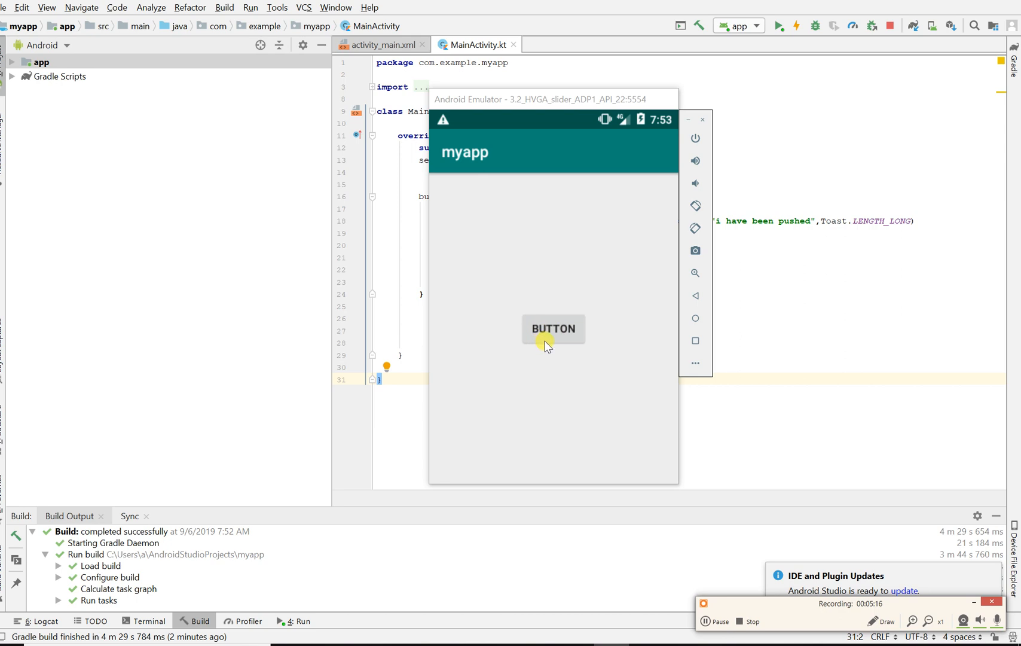
mouse_move(575, 358)
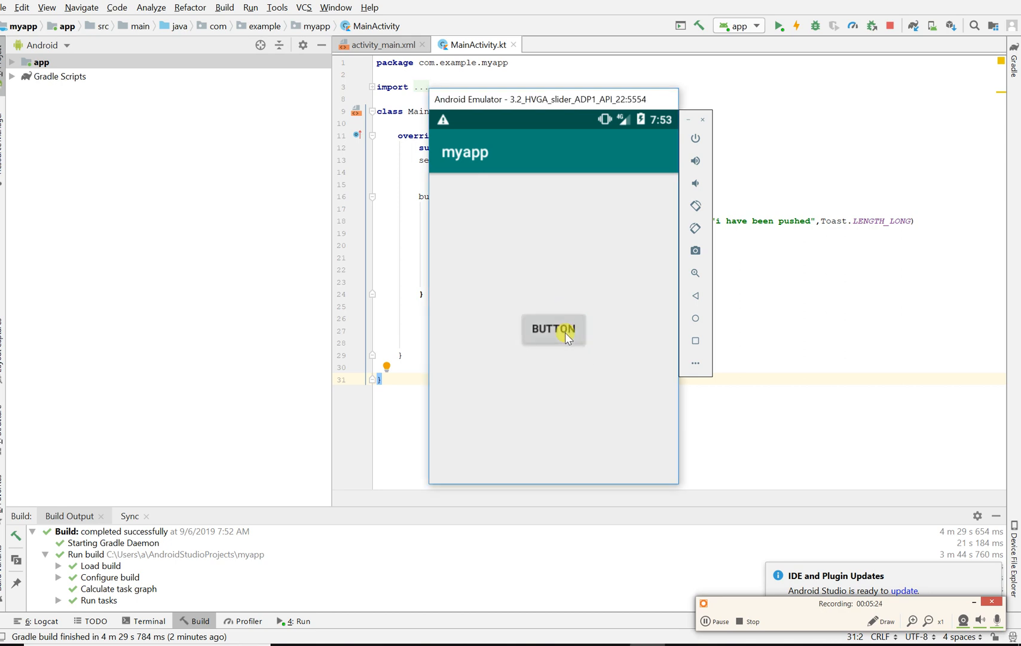
left_click(552, 329)
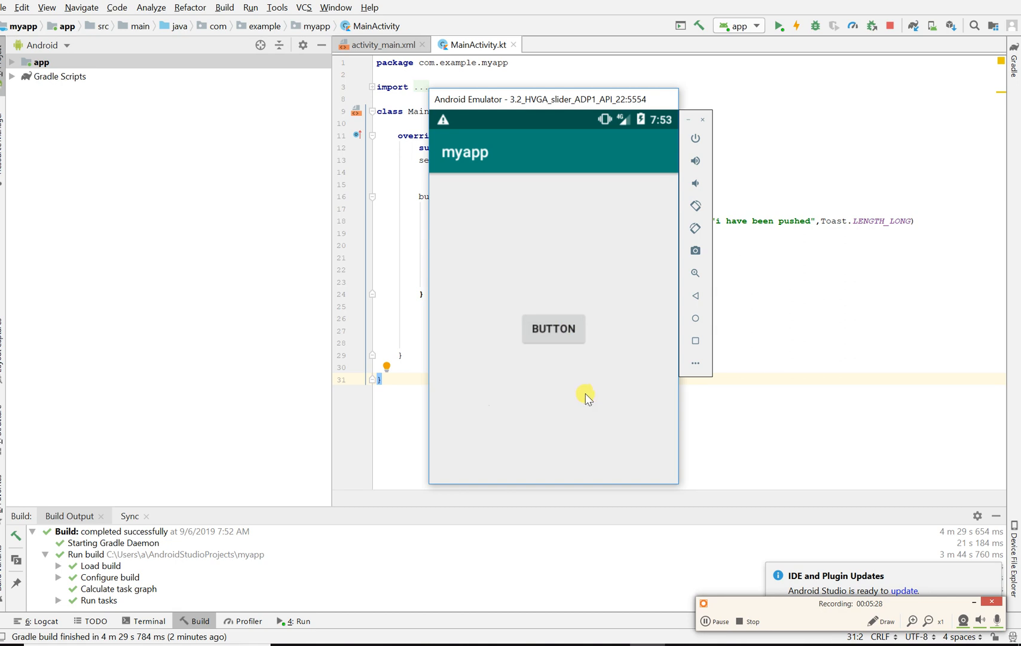
left_click(552, 329)
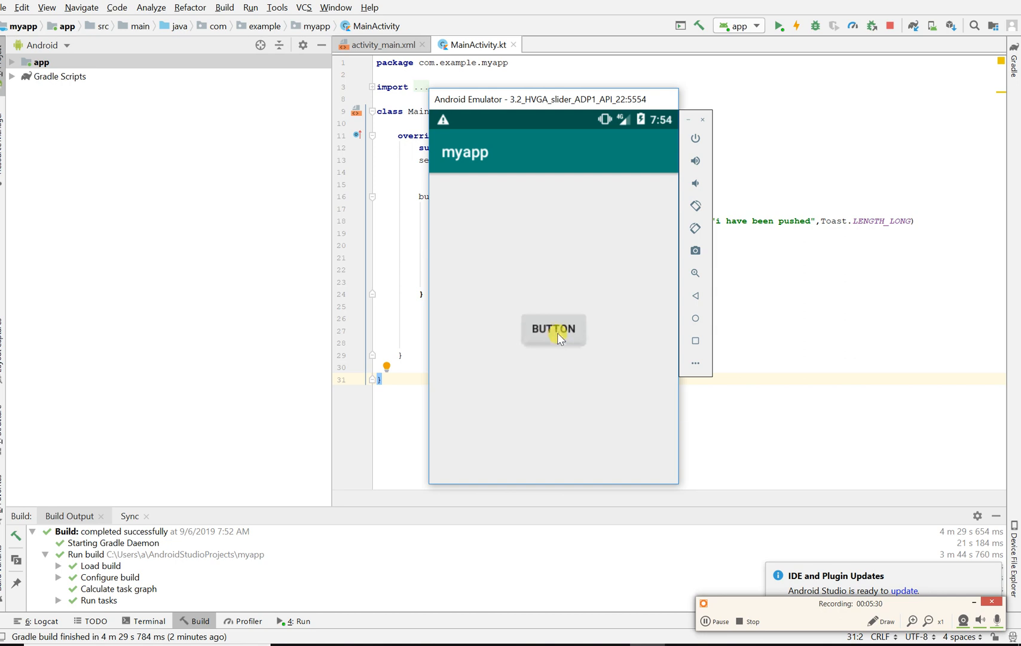
left_click(553, 328)
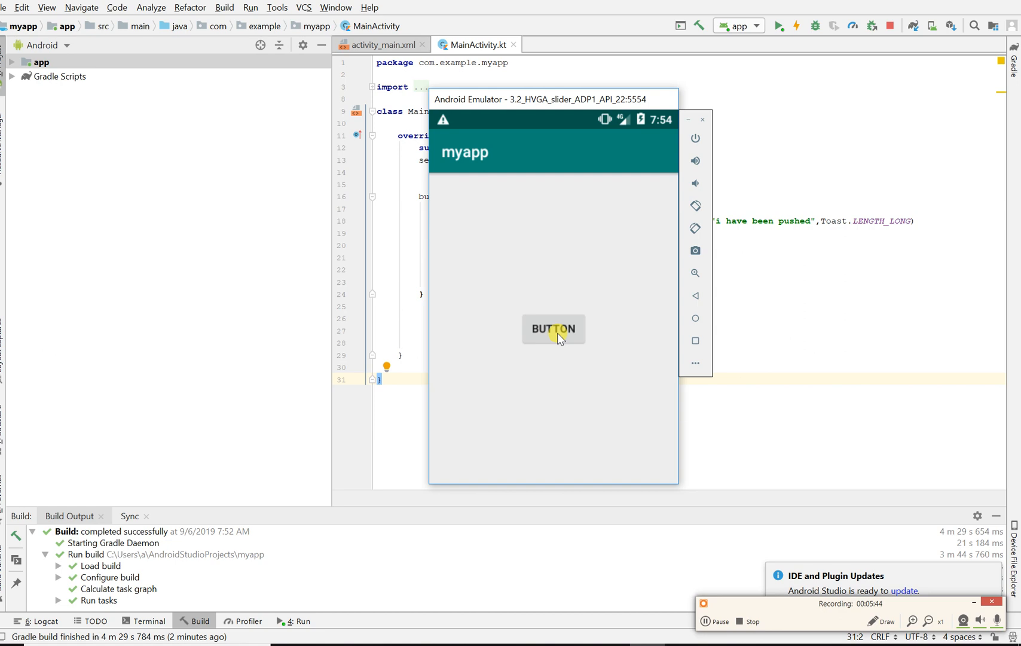
mouse_move(639, 430)
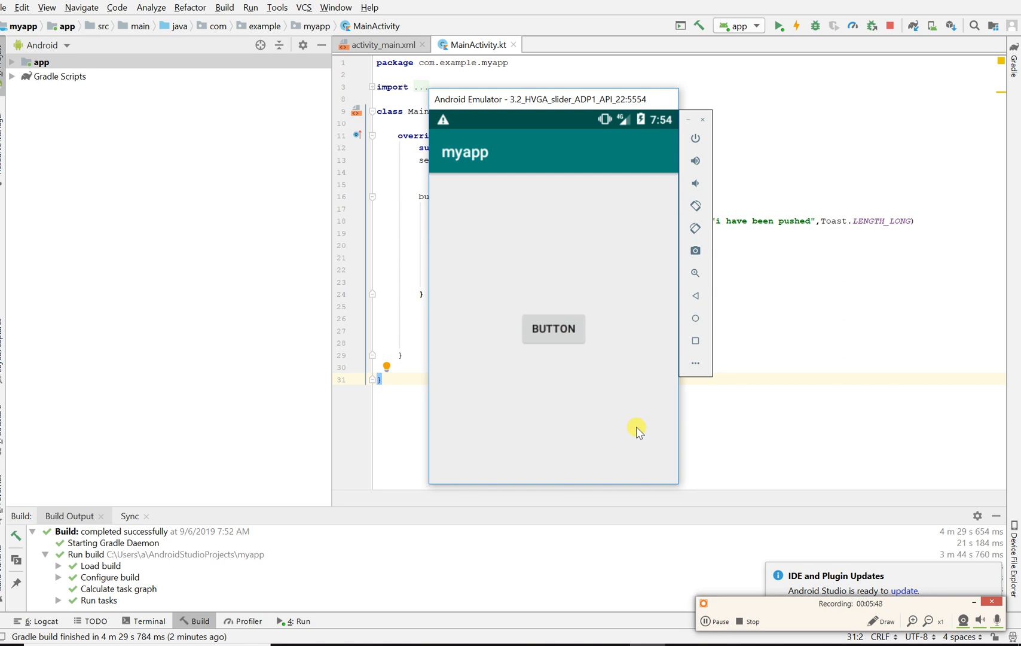
mouse_move(732, 612)
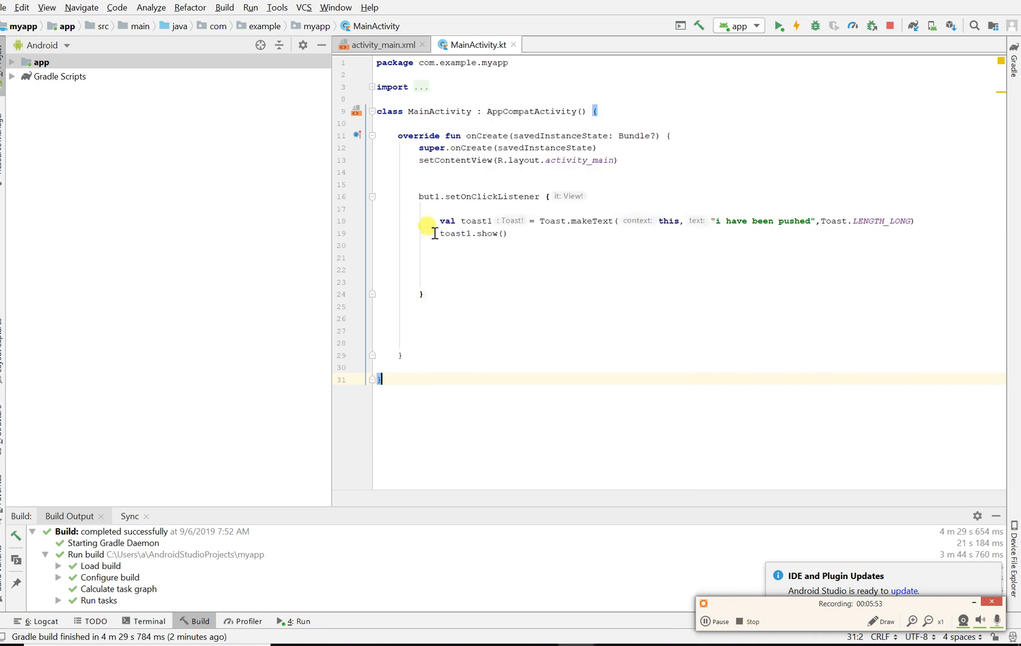
mouse_move(477, 191)
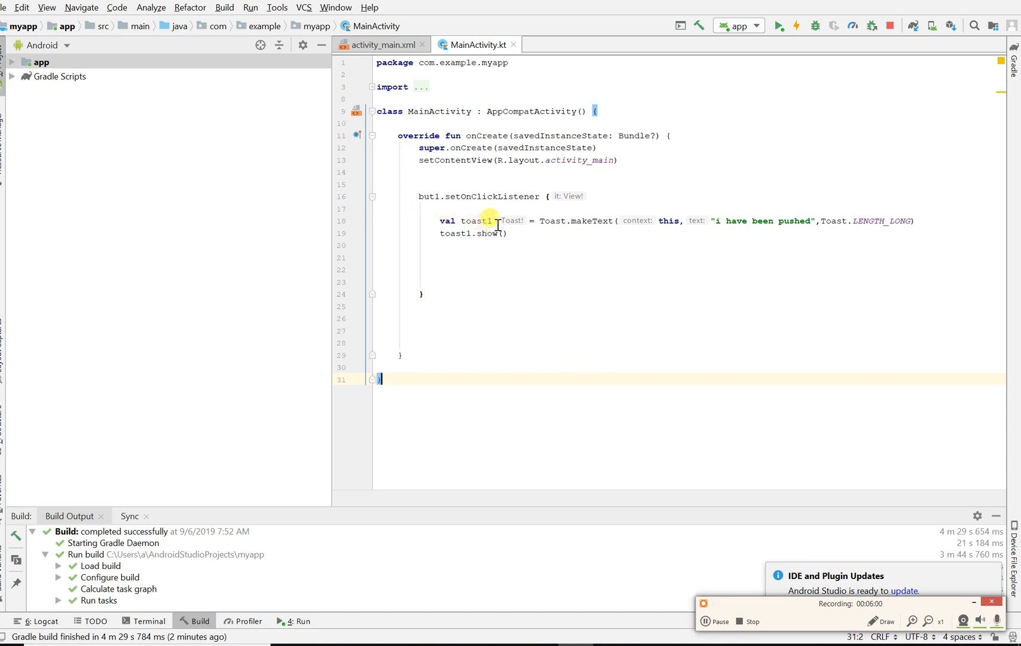
mouse_move(560, 221)
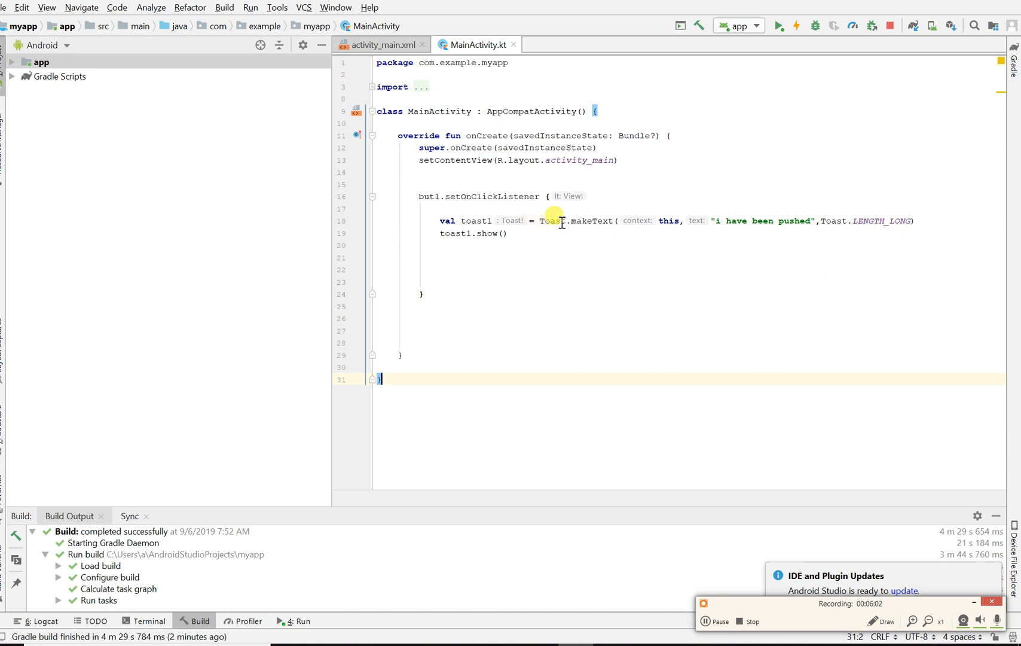
mouse_move(669, 221)
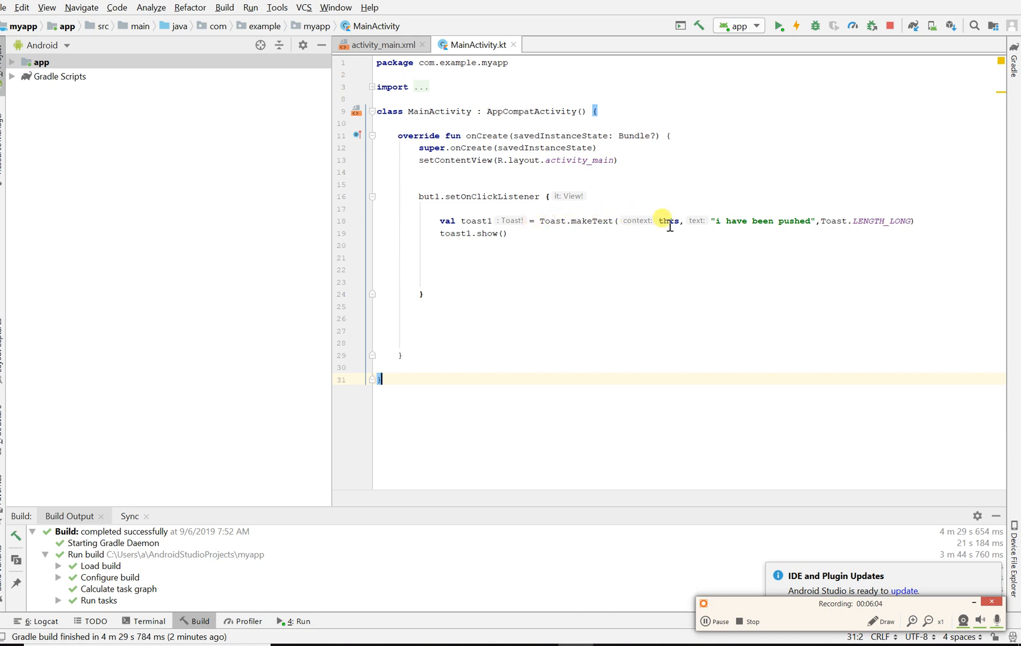
mouse_move(634, 194)
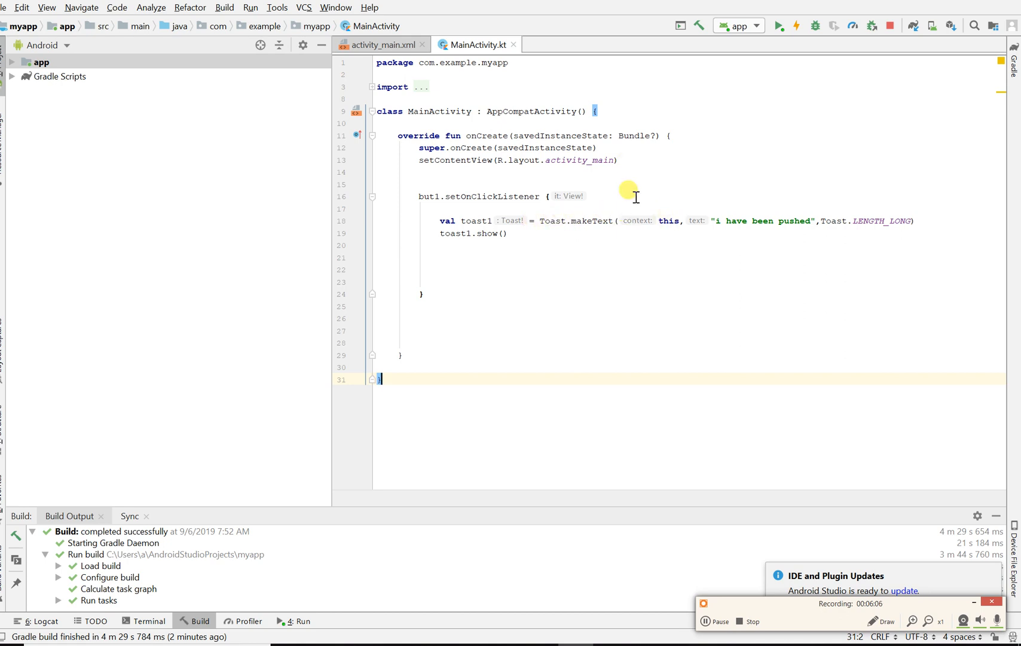
mouse_move(677, 206)
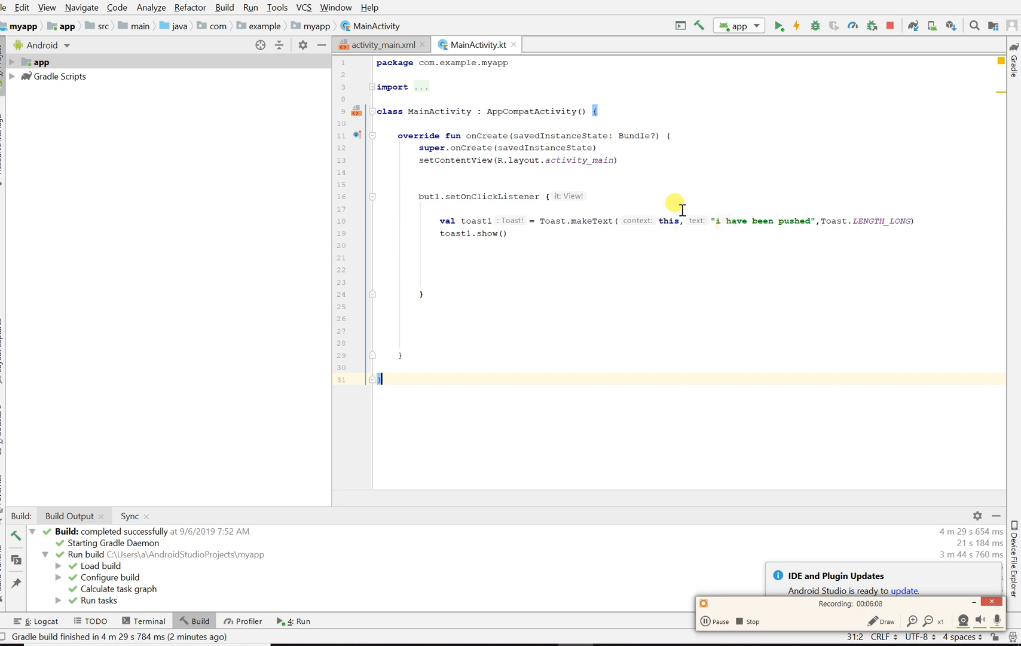
mouse_move(828, 218)
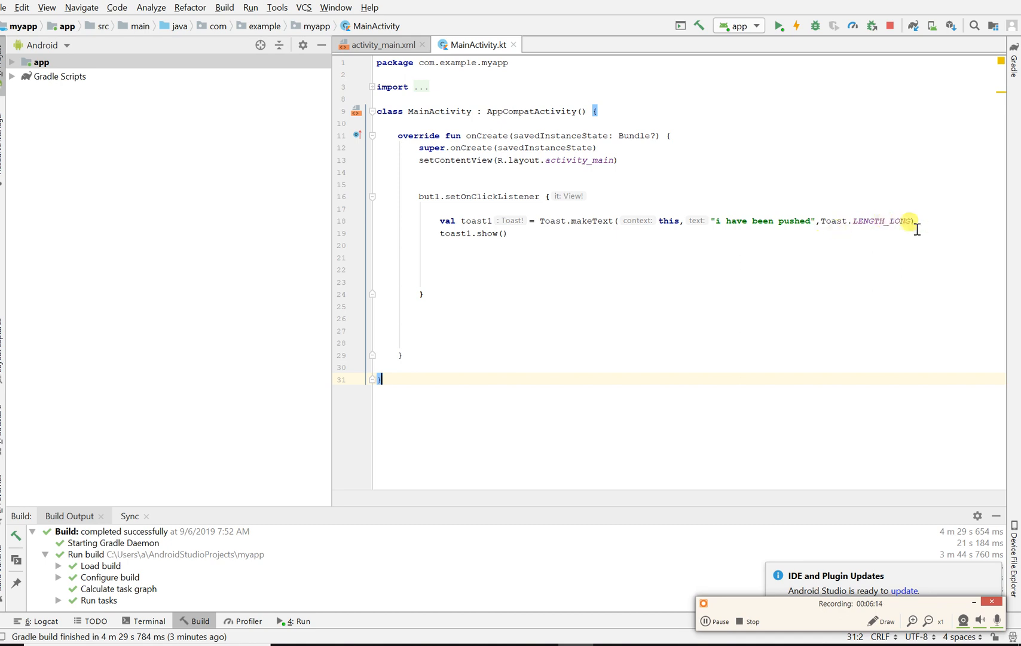
mouse_move(447, 231)
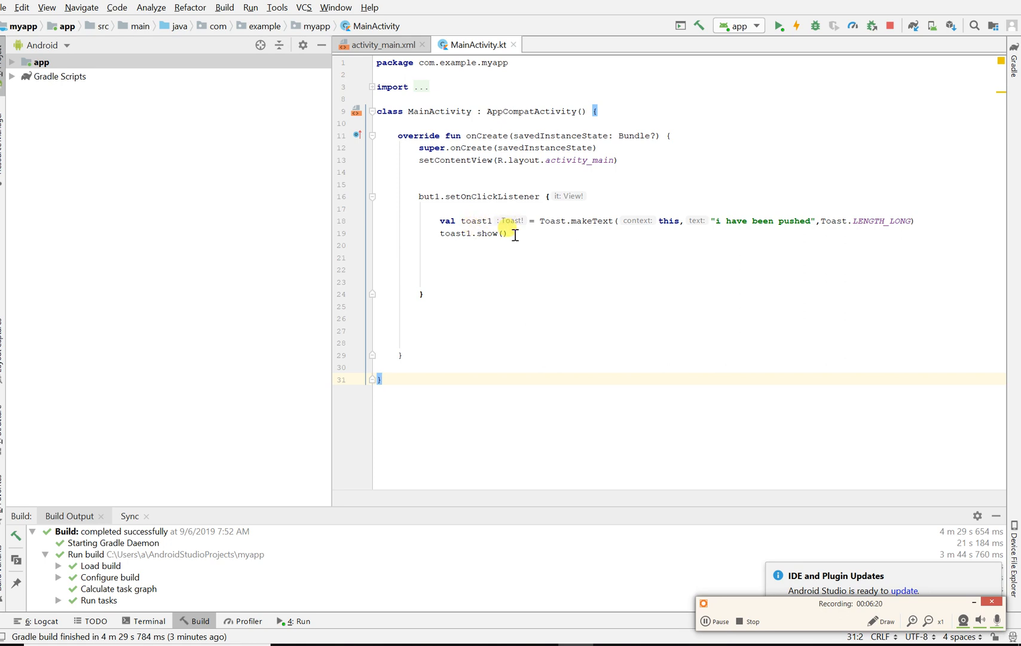
mouse_move(681, 420)
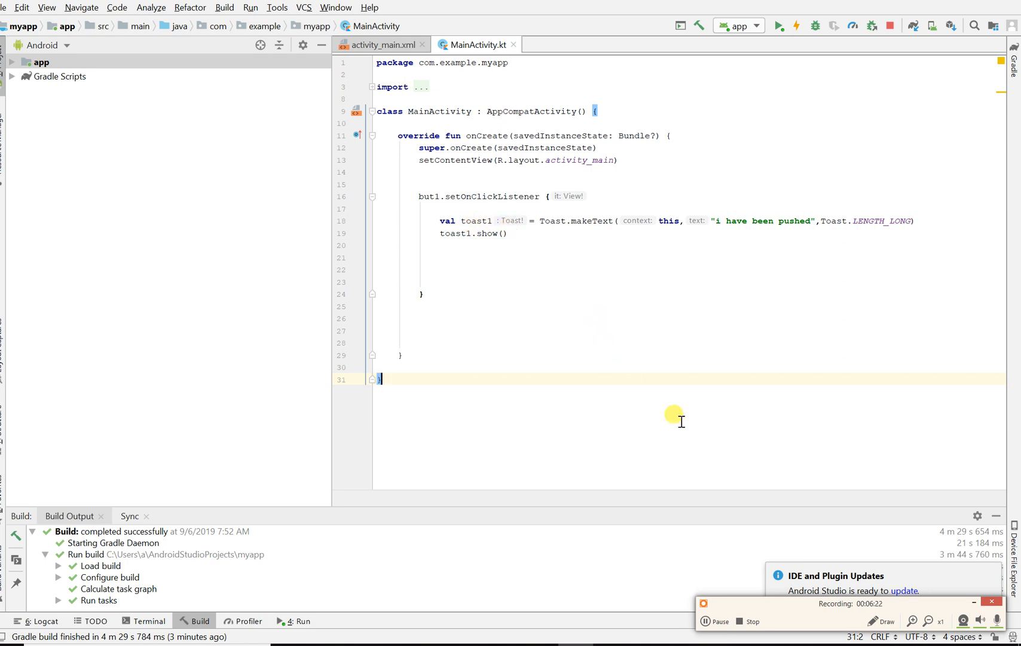